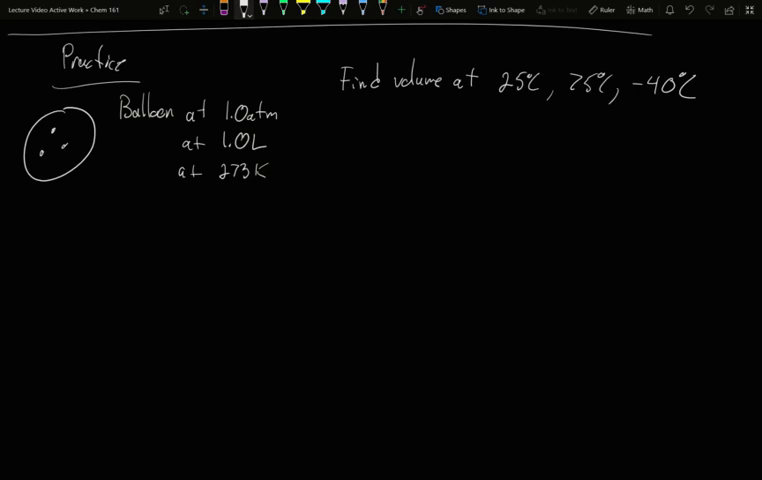
Handwrite the start of "Ideal gas" beneath the balloon sketch.
{"action": "type", "text": "Id-"}
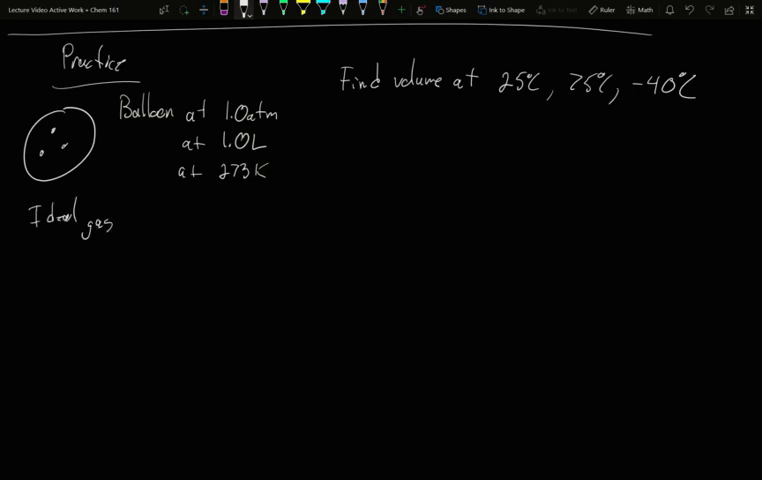
Finish "Ideal gas law" and write "mol ?" in green as the quantity to find.
{"action": "type", "text": "law"}
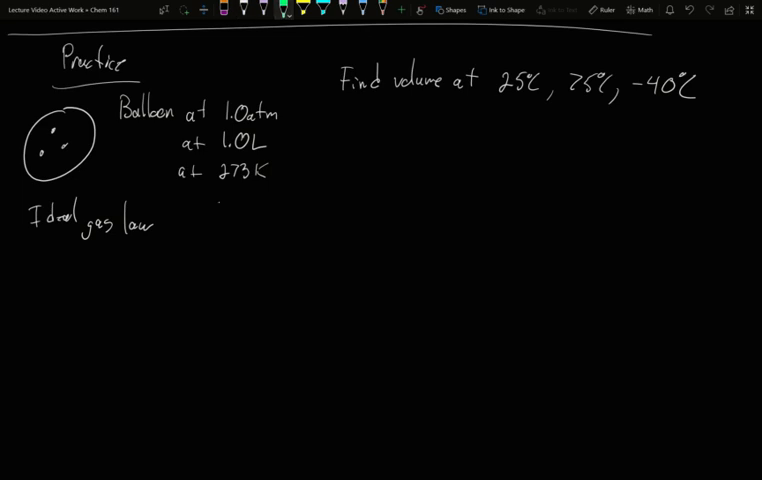
{"action": "type", "text": "mol."}
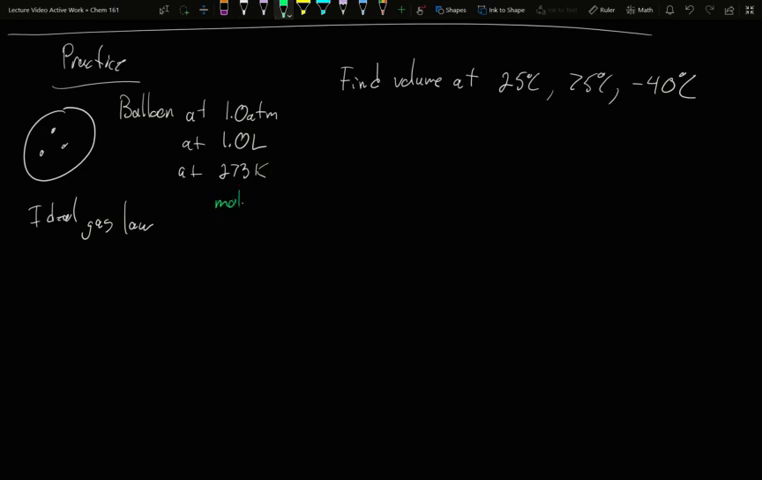
{"action": "type", "text": "?"}
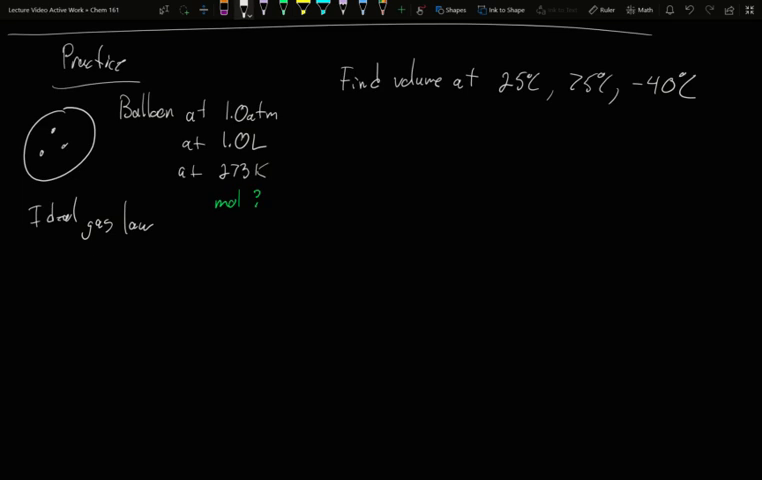
Write n = PV/RT substituted with 1.0 atm, 1.0 L, 0.08206 and 273 K.
{"action": "type", "text": "PV=n"}
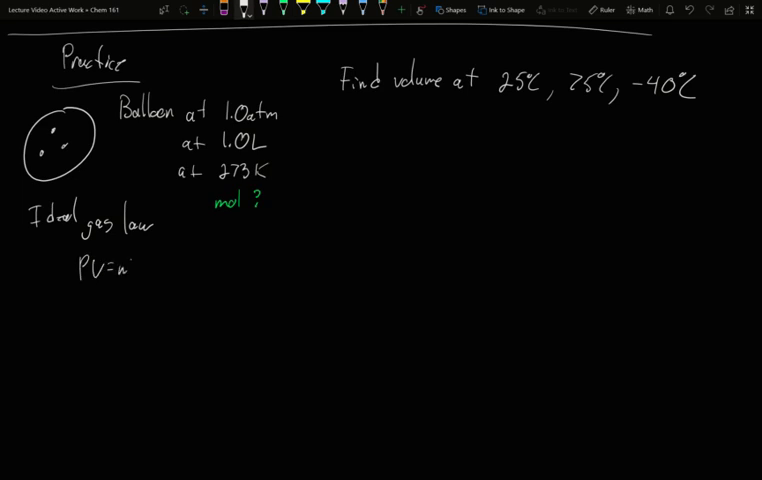
{"action": "type", "text": "RT"}
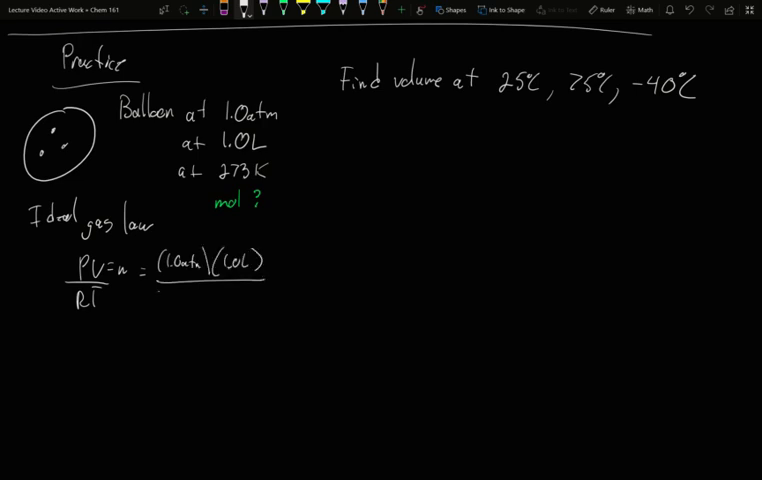
{"action": "type", "text": "(0."}
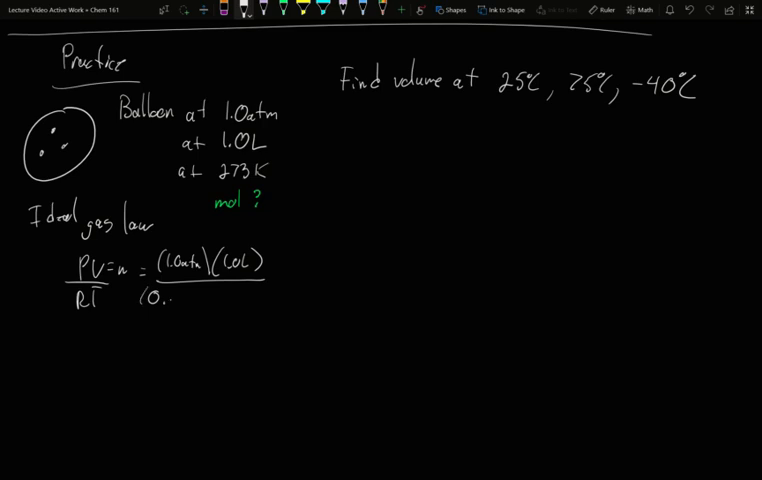
{"action": "type", "text": "08206 atm·L/mol·"}
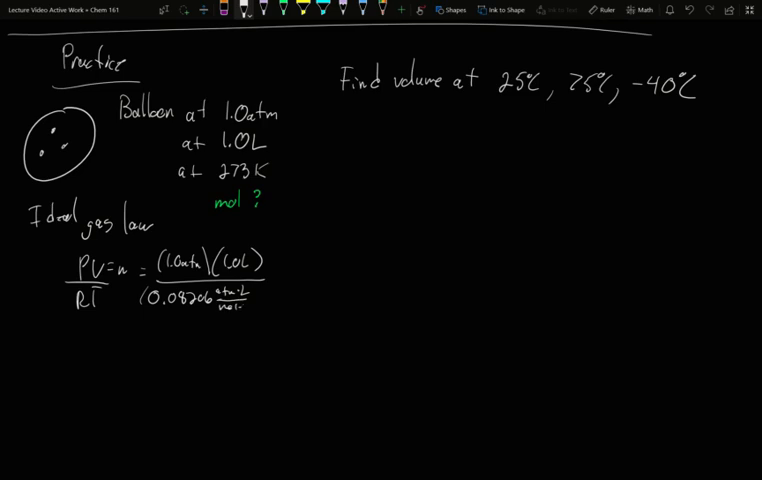
{"action": "type", "text": ")("}
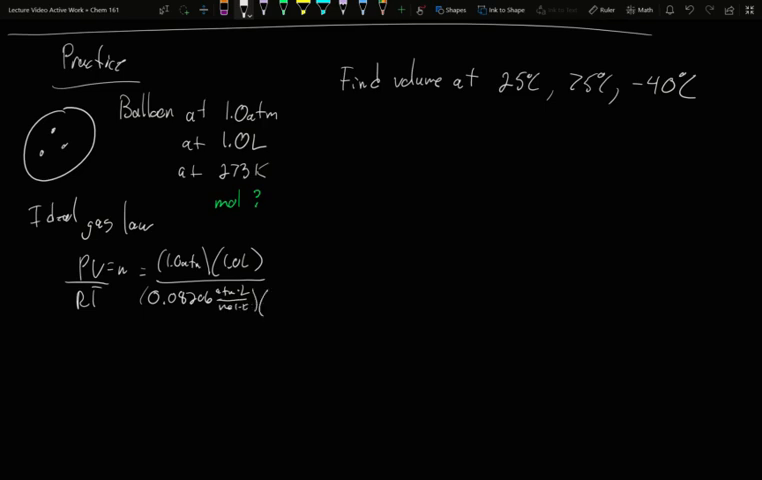
{"action": "type", "text": "273k"}
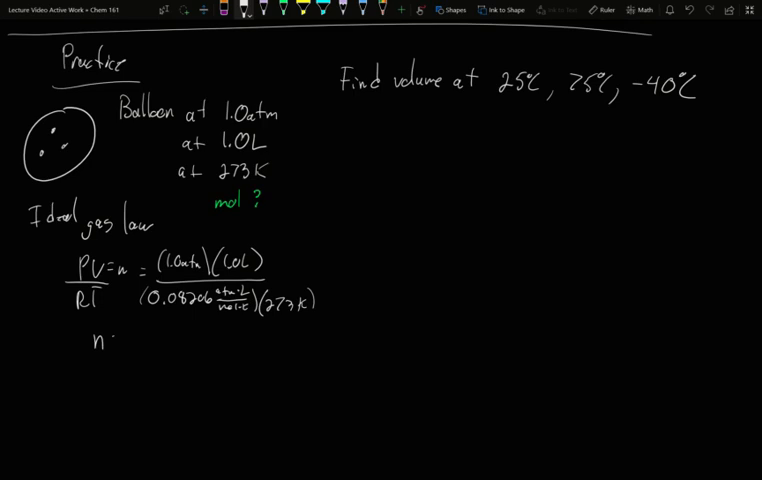
Write the result n = 0.0446 mol and begin the 25° label in the right column.
{"action": "type", "text": "="}
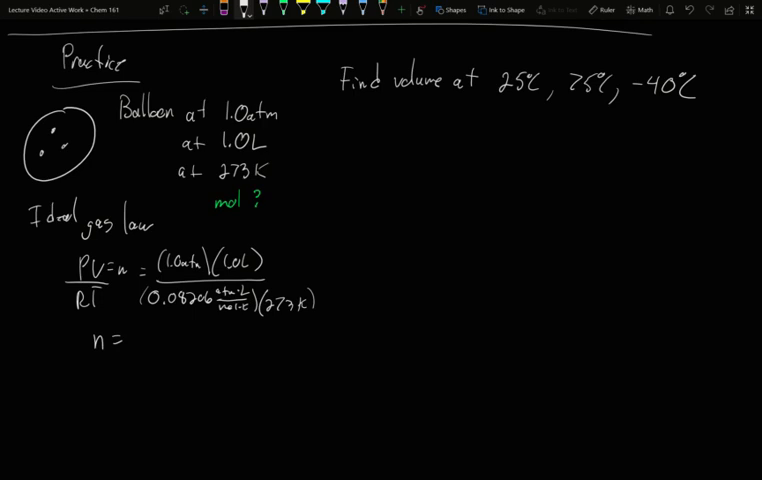
{"action": "type", "text": "0."}
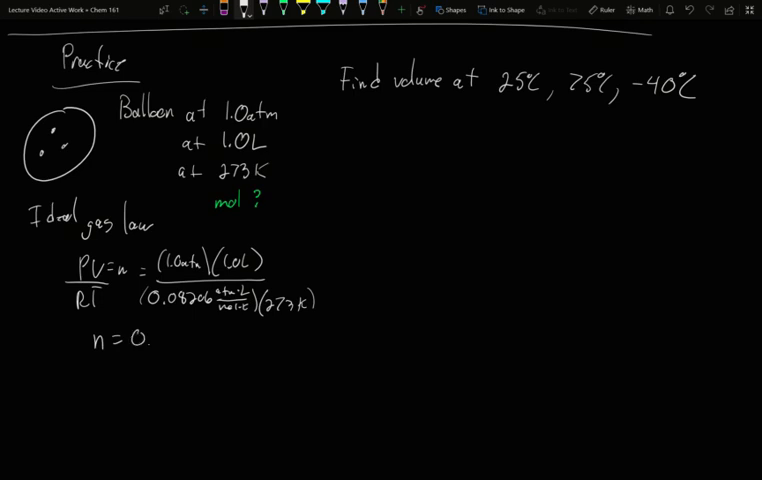
{"action": "type", "text": "044"}
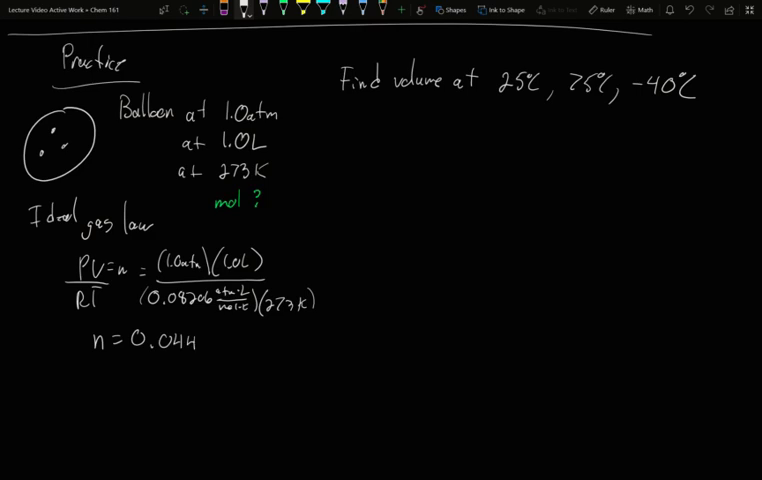
{"action": "type", "text": "6 mol"}
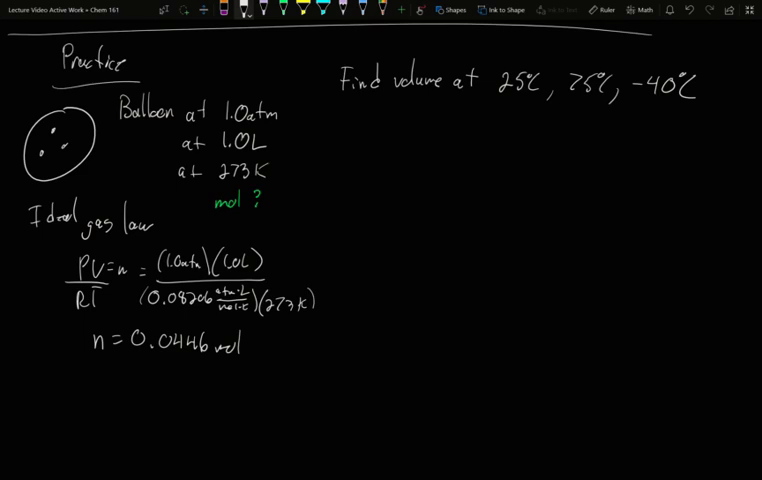
{"action": "type", "text": "25°"}
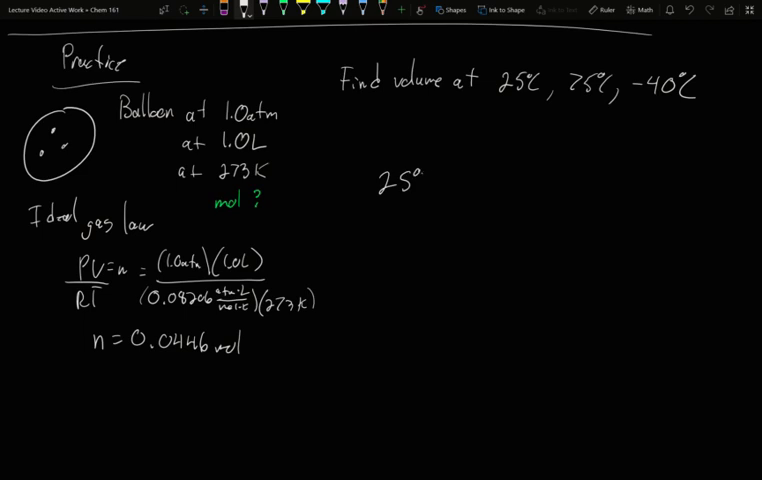
Set up V = nRT/P for 25°C with (0.0446)(0.08206)(298 K) over 1.0 atm.
{"action": "left_click_drag", "start_coordinate": [430, 165], "coordinate": [445, 200]}
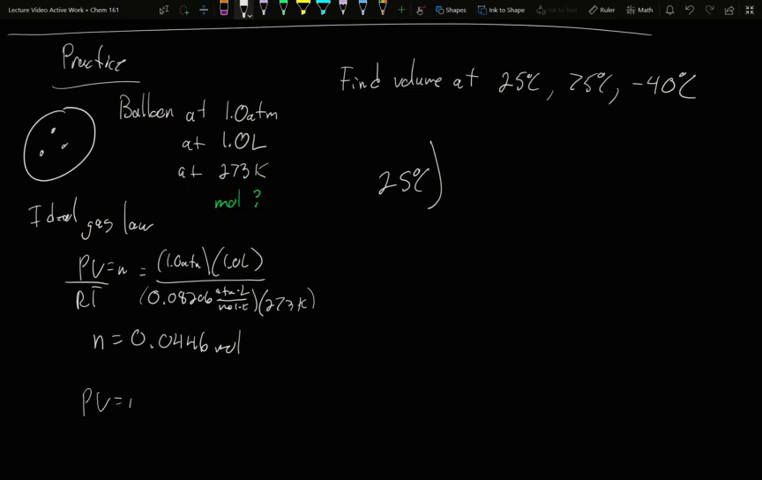
{"action": "type", "text": "nRT"}
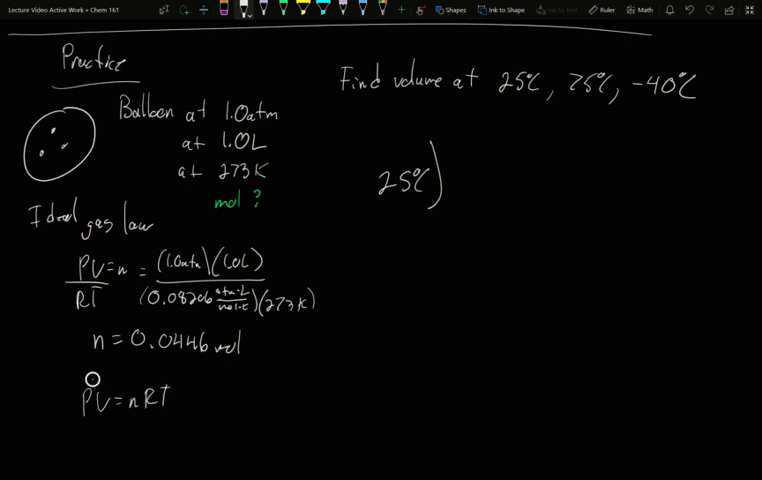
{"action": "type", "text": "P"}
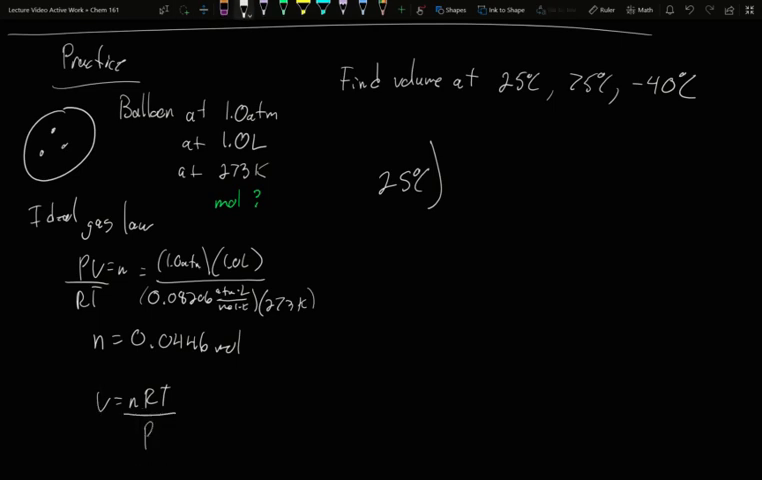
{"action": "type", "text": "V = (0."}
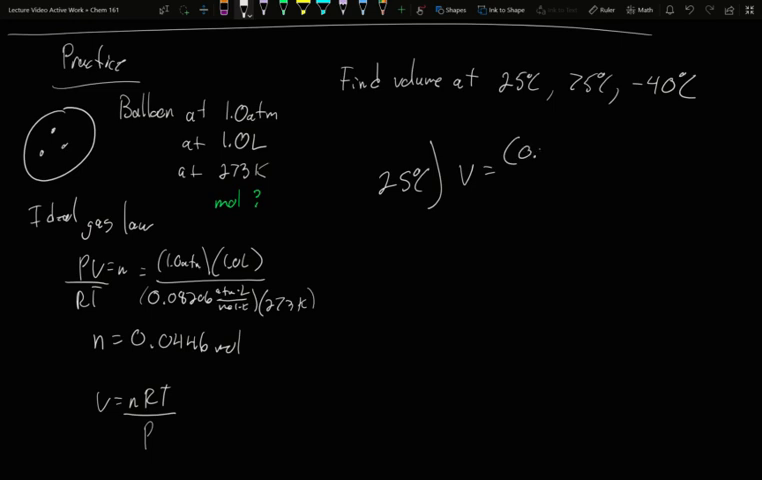
{"action": "type", "text": "0446mol)"}
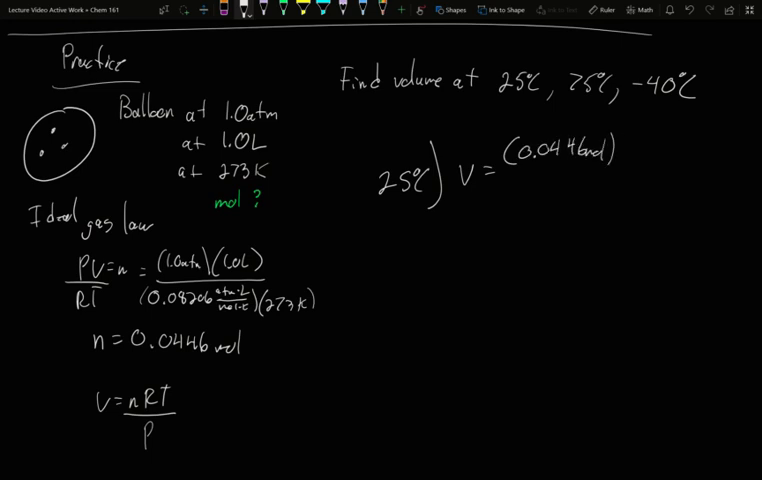
{"action": "type", "text": "(0.08"}
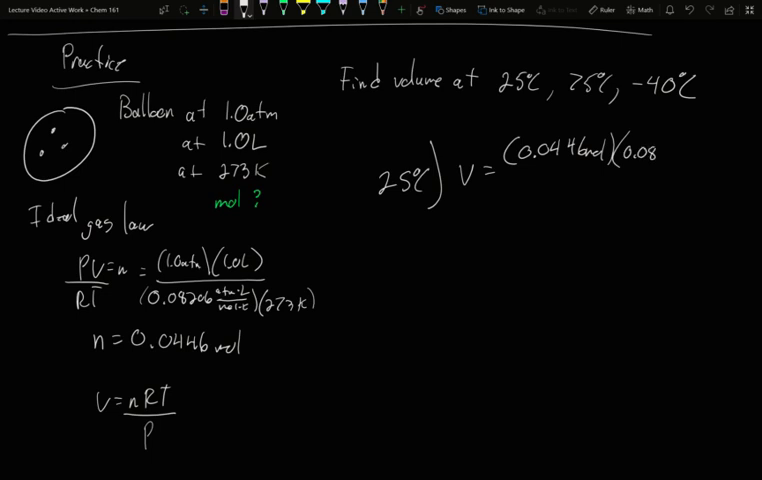
{"action": "type", "text": "206 atm·L/mol·K)("}
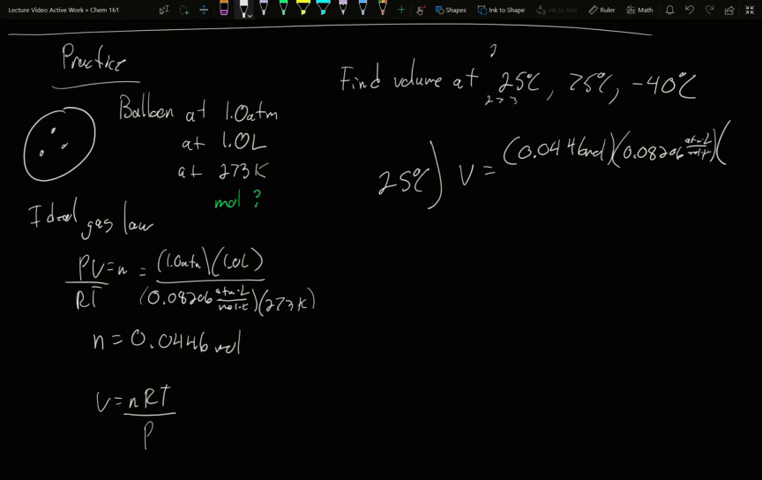
{"action": "type", "text": "268"}
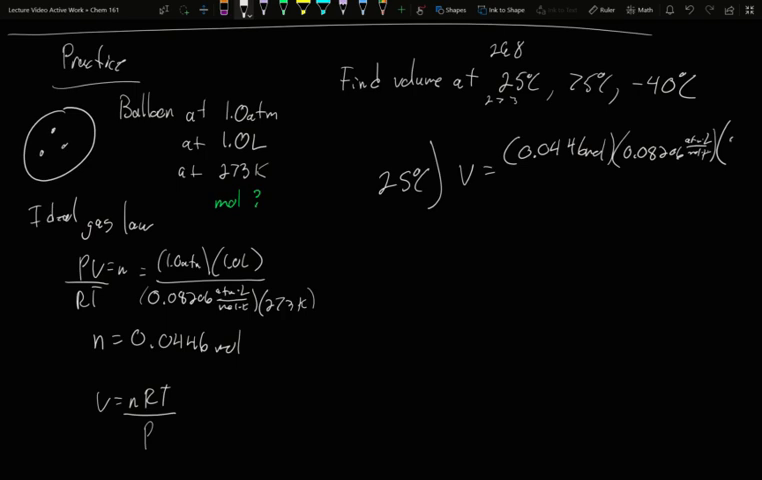
{"action": "type", "text": "298K"}
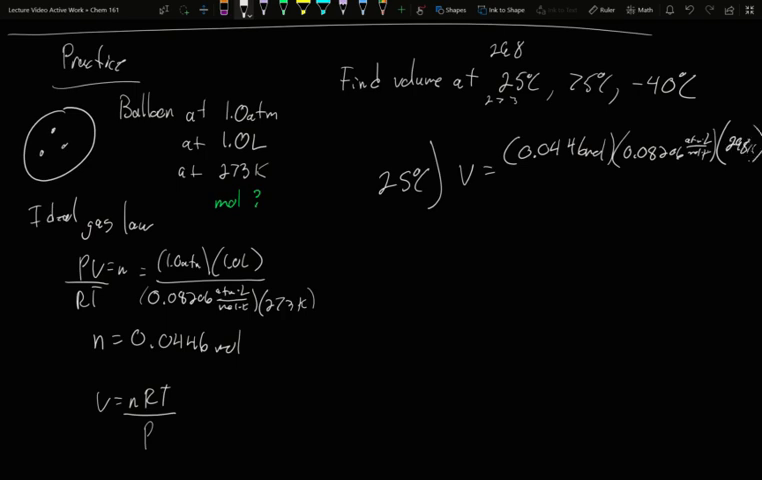
{"action": "left_click_drag", "start_coordinate": [525, 172], "coordinate": [745, 167]}
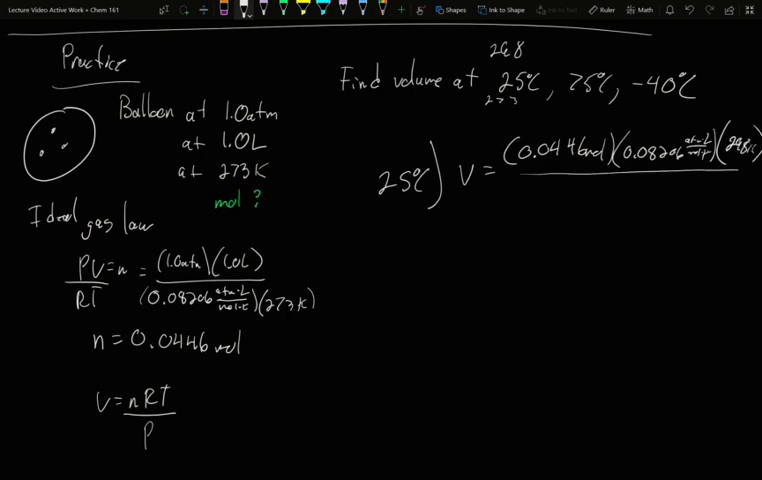
{"action": "type", "text": "1.0atm"}
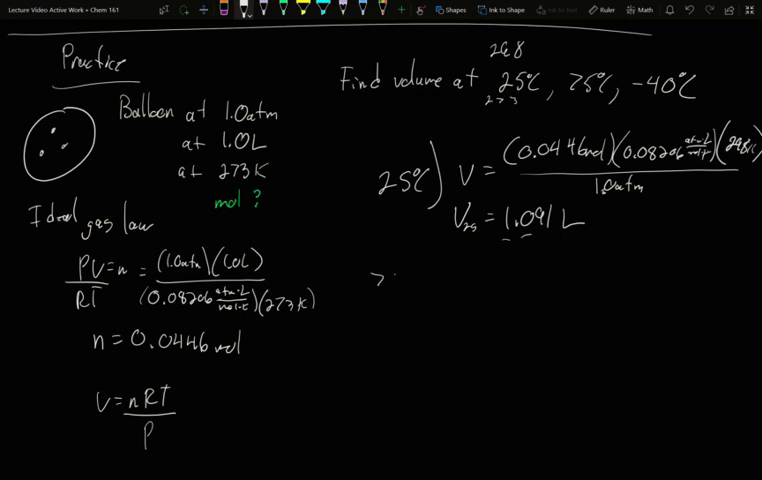
Set up the 75°C case with (0.0446 mol)(0.08206)(348 K) over 1.0 atm.
{"action": "type", "text": "5°C) V75 ="}
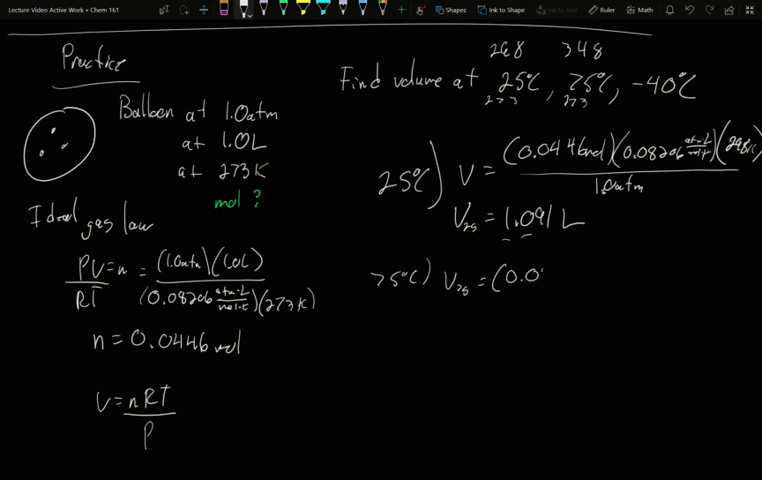
{"action": "type", "text": "(0.0446mol)(0.0"}
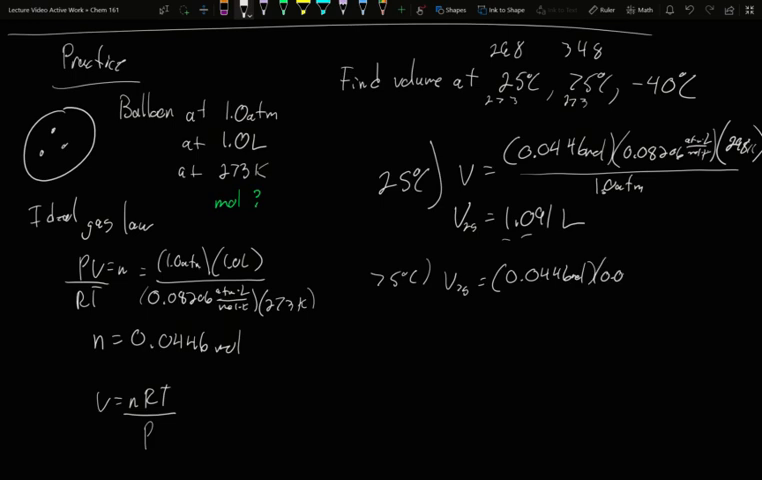
{"action": "type", "text": "0.08206 atm·L/mol·K)("}
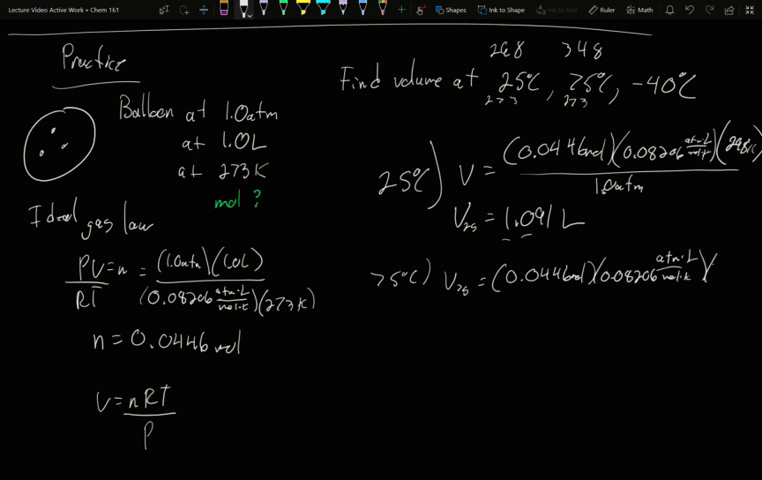
{"action": "type", "text": "348K)"}
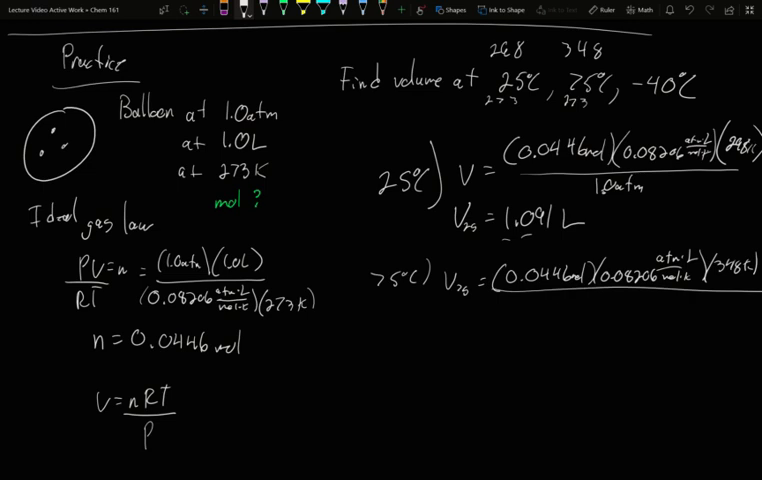
{"action": "type", "text": "1.0atm"}
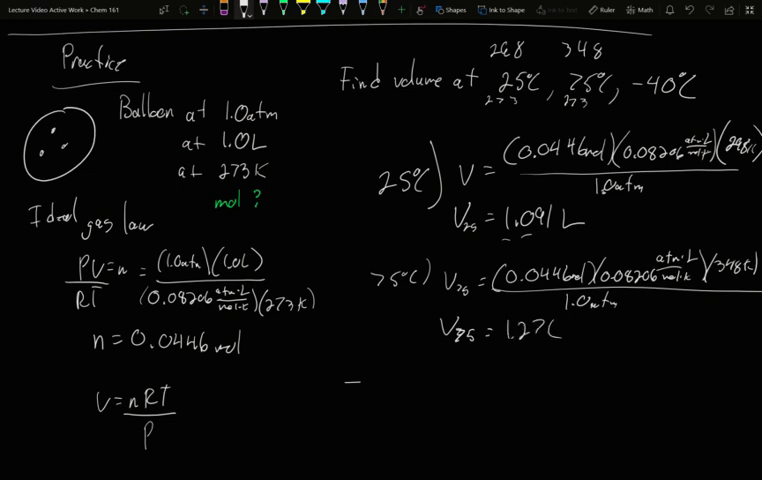
Label the -40°C case, convert it to 233 K and begin its volume calculation.
{"action": "type", "text": "-40°C ) V-40 \""}
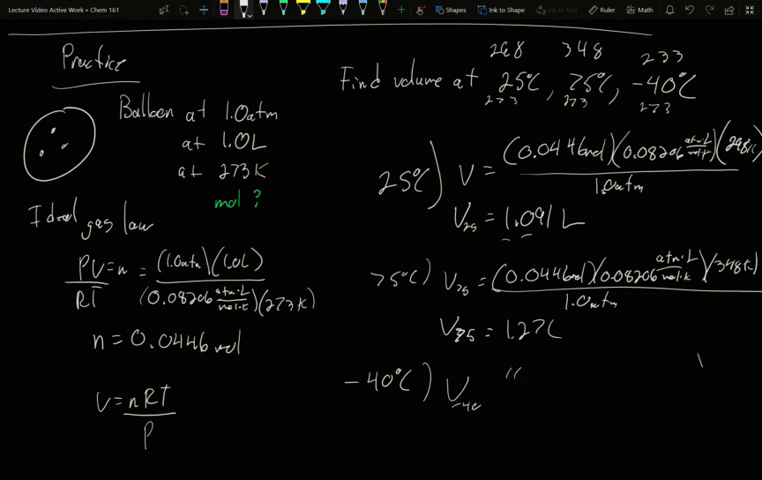
{"action": "left_click", "coordinate": [715, 375]}
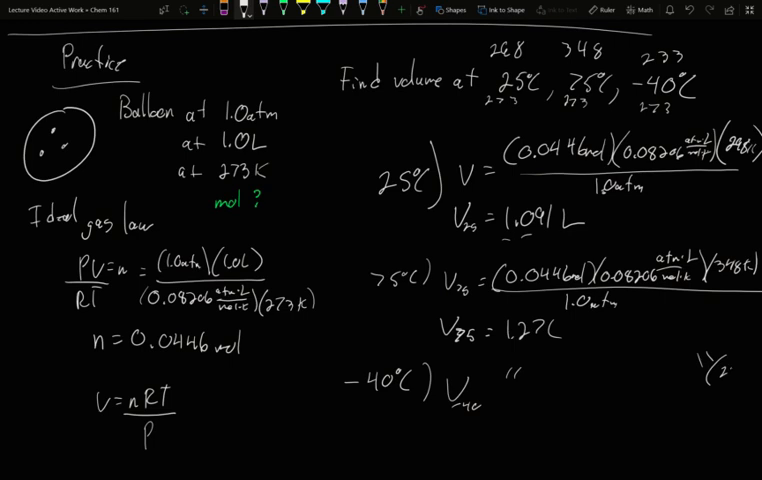
{"action": "type", "text": "233 k"}
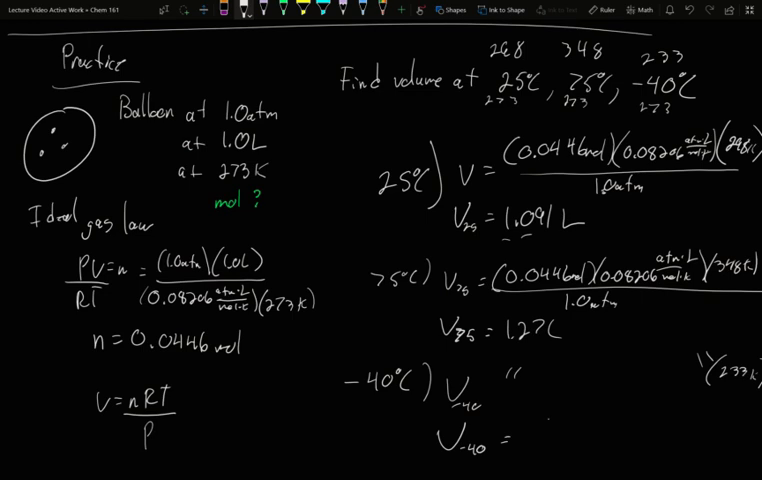
{"action": "type", "text": "0."}
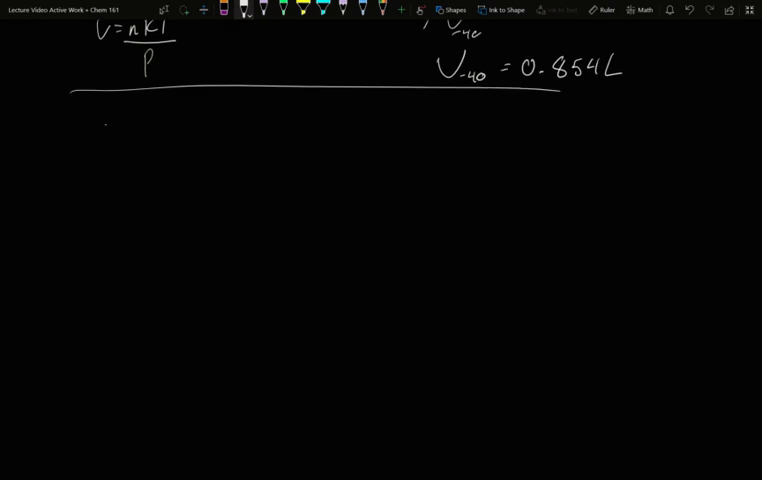
Write PV=nRT below the dividing line.
{"action": "left_click_drag", "start_coordinate": [100, 130], "coordinate": [165, 135]}
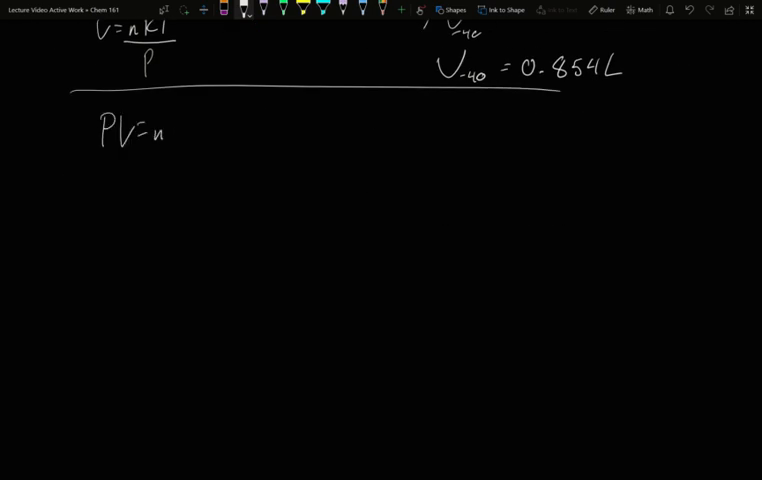
{"action": "type", "text": "RT"}
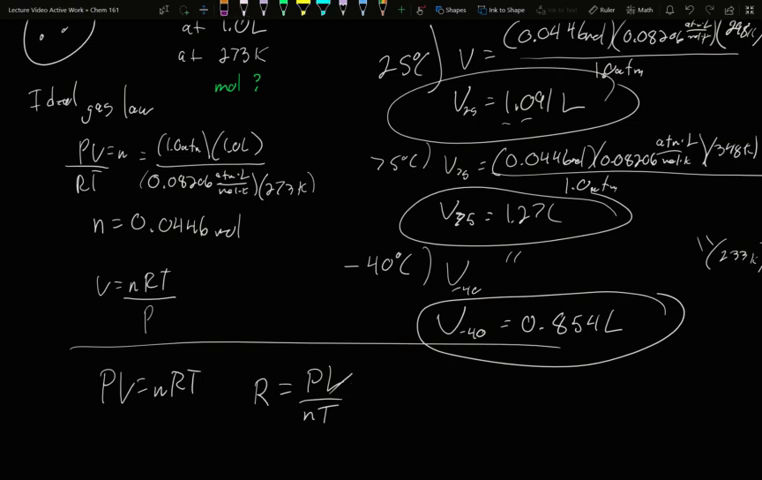
Write the combined relation P1V1/n1T1 = R = P2V2/n2T2.
{"action": "scroll", "scroll_direction": "down", "scroll_amount": 3}
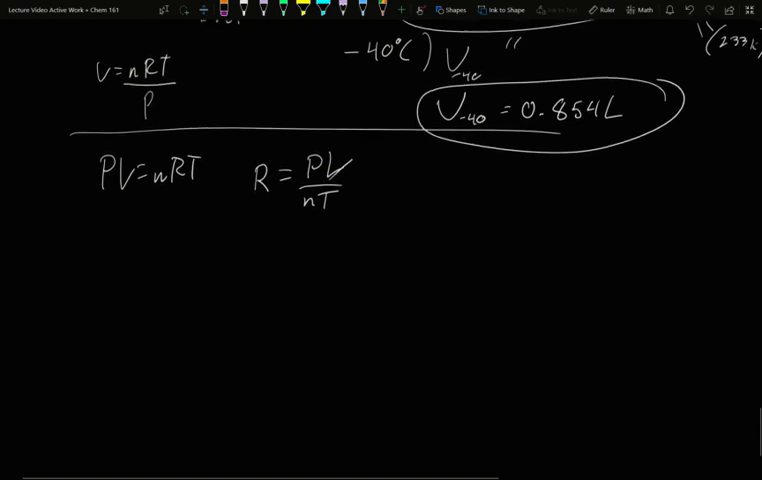
{"action": "type", "text": "P"}
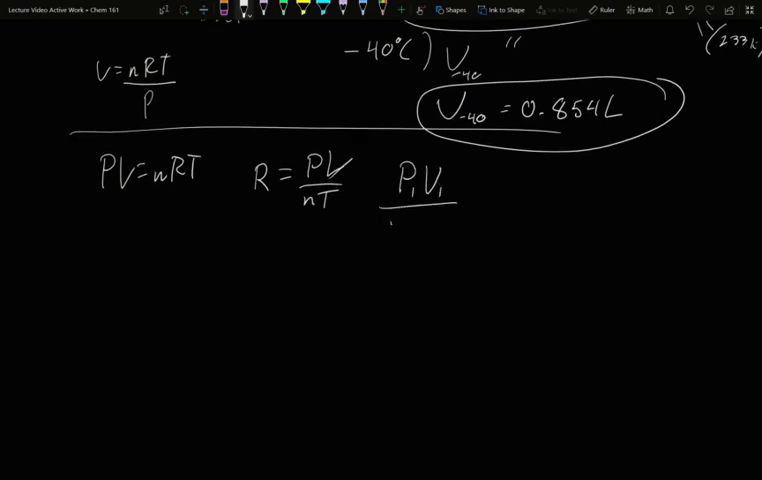
{"action": "type", "text": "n1T1 ="}
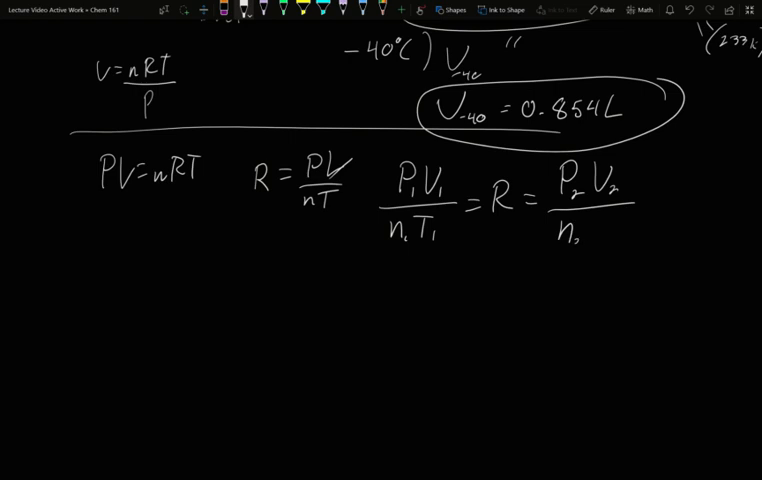
{"action": "type", "text": "T2"}
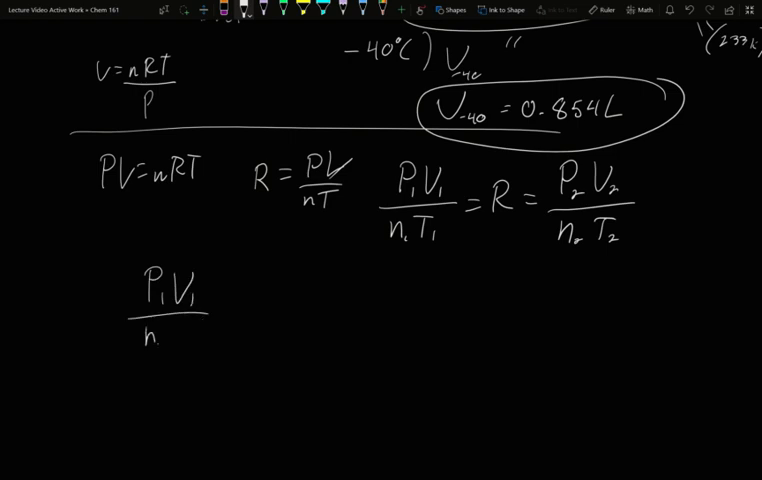
Restate the relation with T1, P2, V2 and n terms on the next line.
{"action": "type", "text": "T₁ ="}
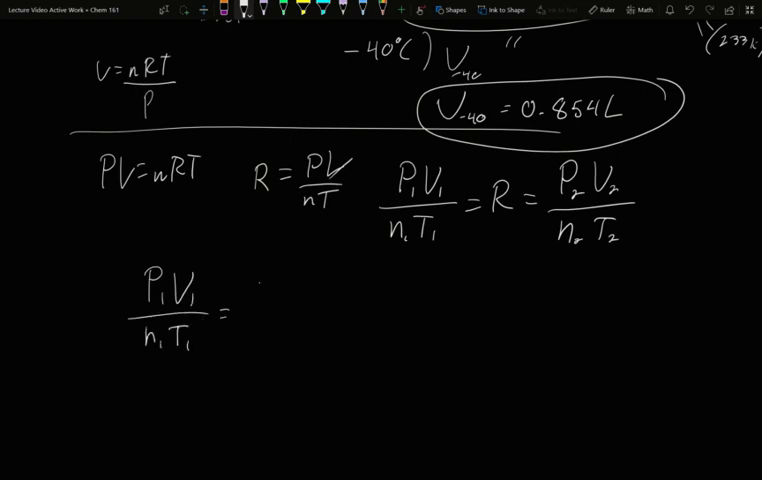
{"action": "type", "text": "P2"}
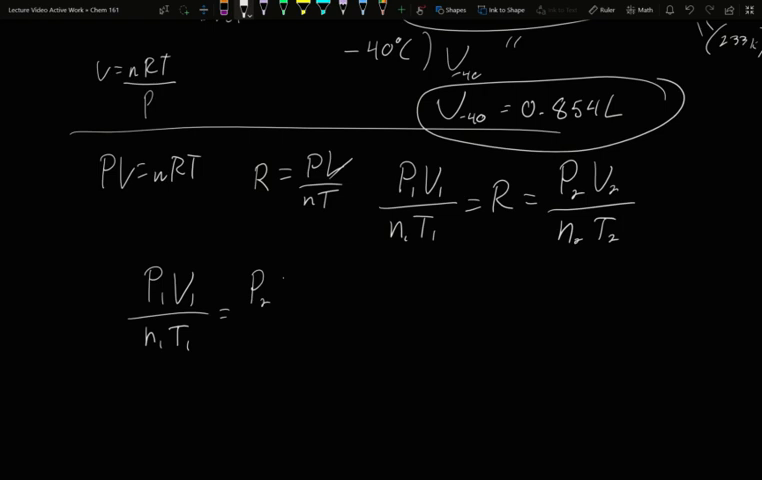
{"action": "type", "text": "V_2"}
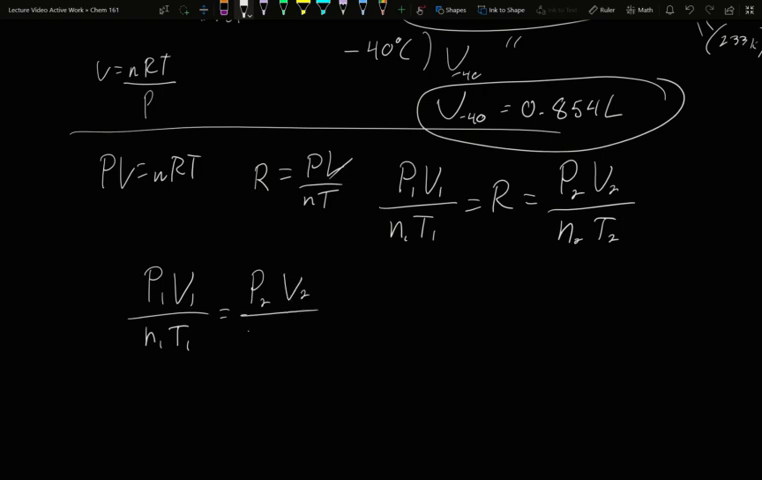
{"action": "type", "text": "n"}
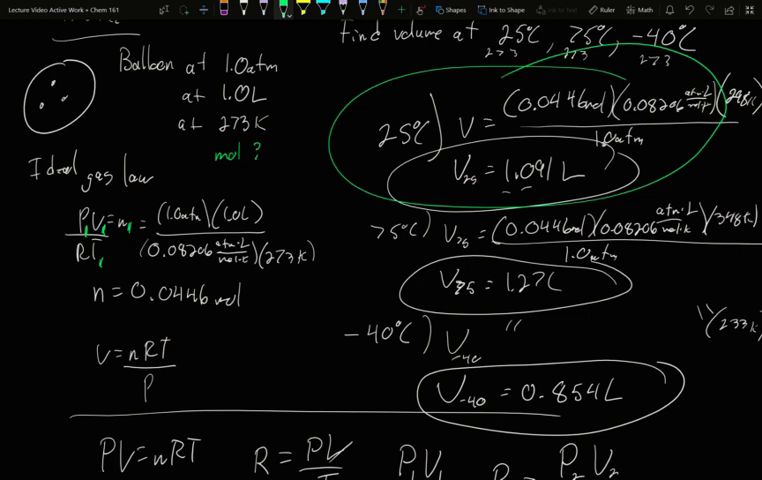
Scroll down to the space for rearranging the equation for V2.
{"action": "scroll", "scroll_direction": "down", "scroll_amount": 3}
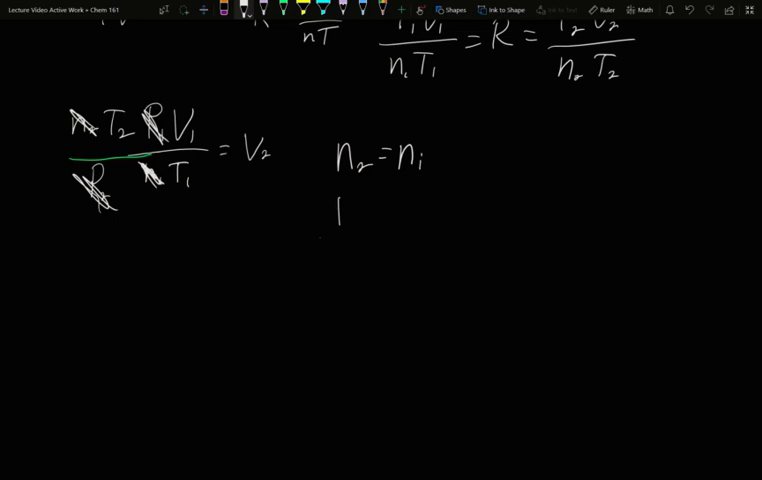
Note P1 = P2 and substitute 233 K and 1.0 L into T2V1/T1 = V2.
{"action": "left_click_drag", "start_coordinate": [338, 210], "coordinate": [415, 210]}
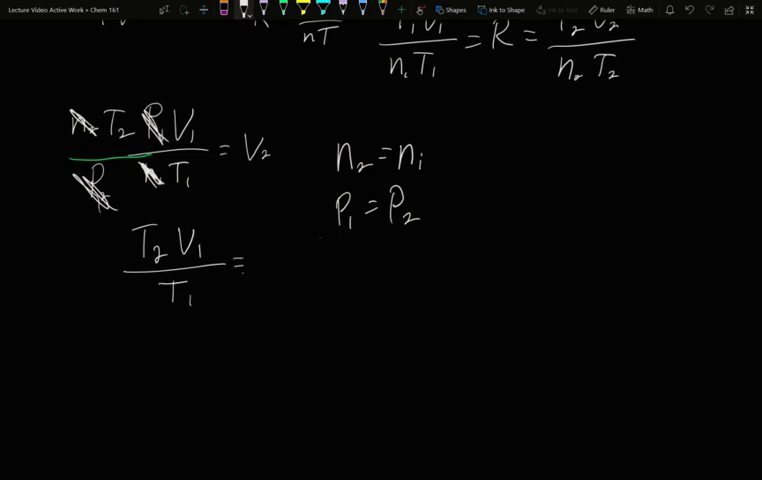
{"action": "type", "text": "V₂"}
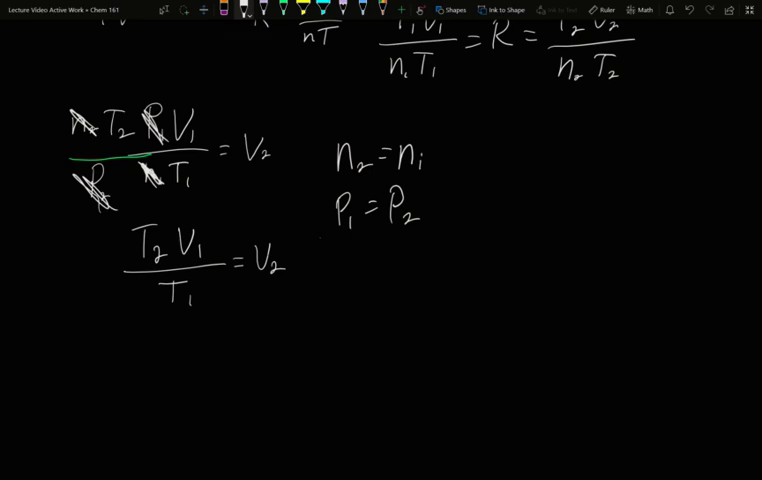
{"action": "left_click_drag", "start_coordinate": [345, 300], "coordinate": [375, 320]}
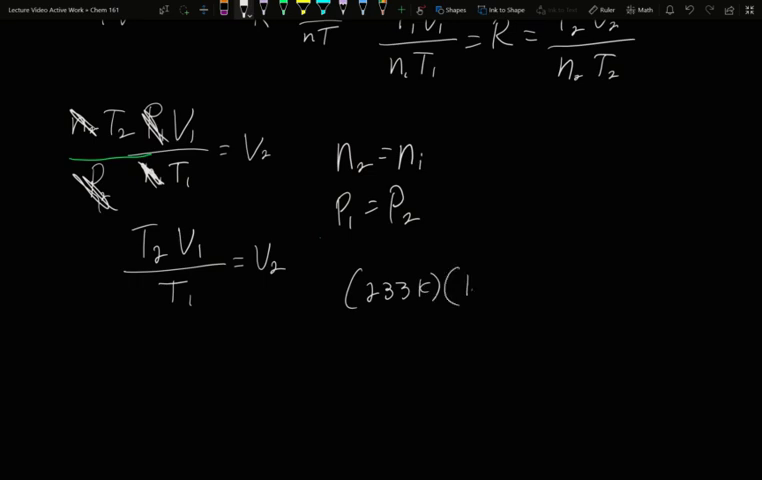
{"action": "type", "text": "10L"}
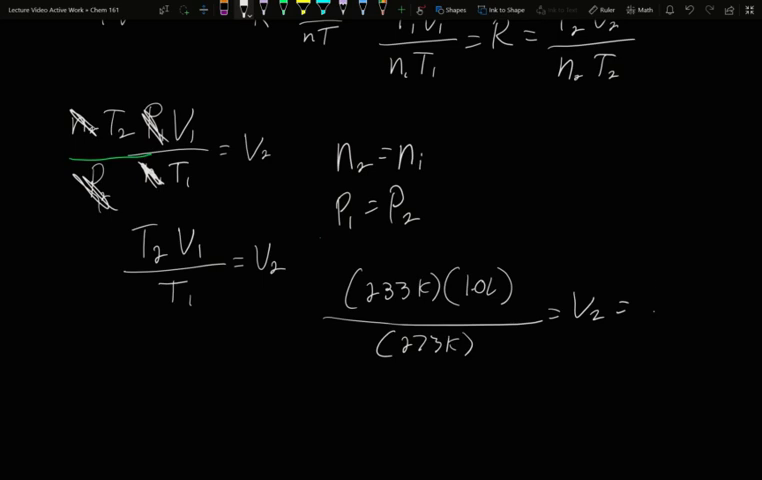
{"action": "type", "text": "0.5"}
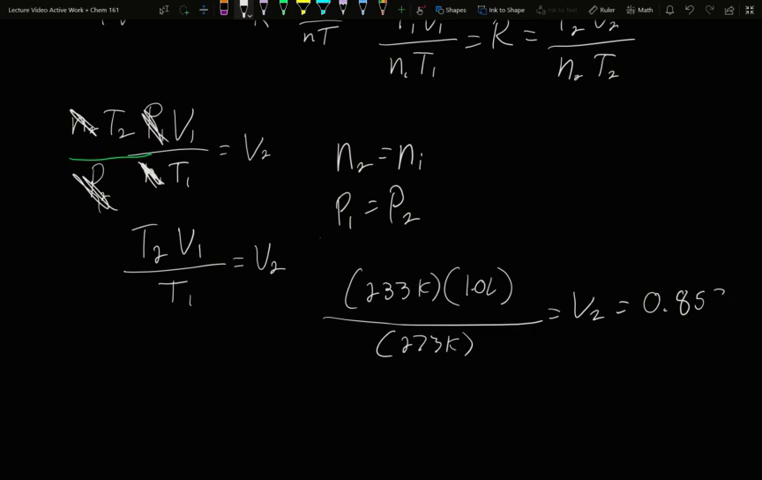
Add the L unit to 0.853 and begin the circled combined gas law with P.
{"action": "scroll", "scroll_direction": "down", "scroll_amount": 3}
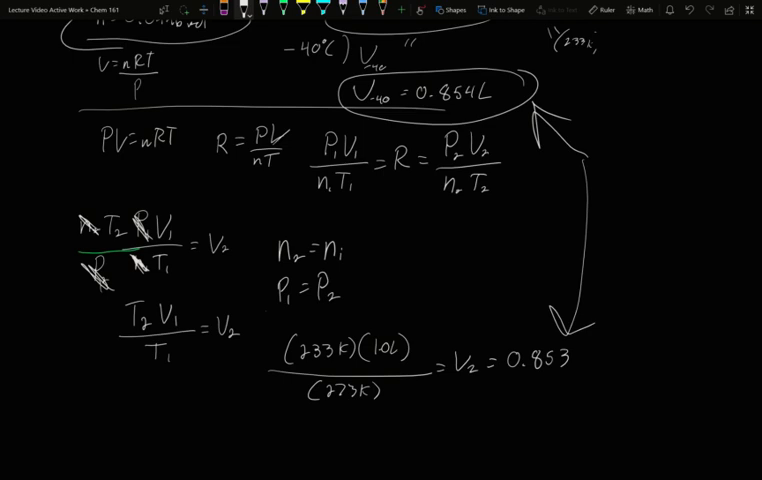
{"action": "type", "text": "L"}
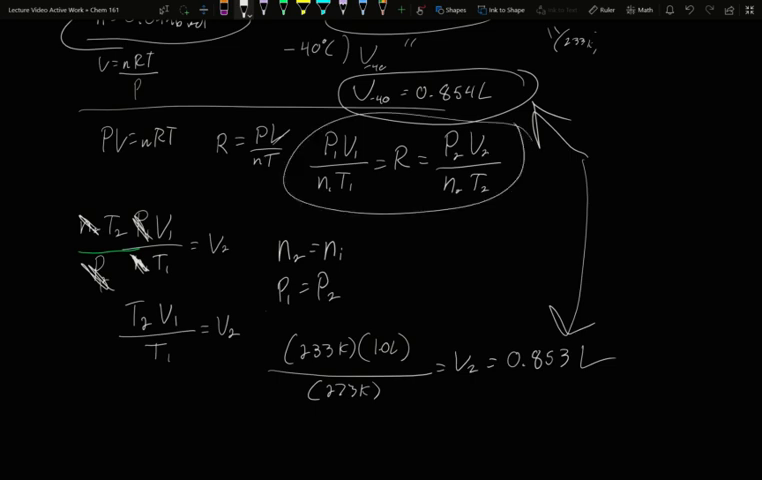
{"action": "type", "text": "P"}
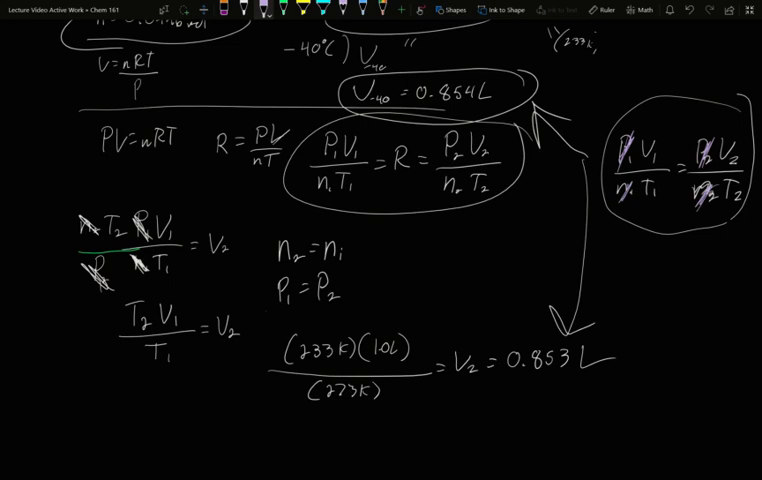
Write the simplified relation V1/T1 = V2/T2 and move down to the argon problem.
{"action": "type", "text": "V1"}
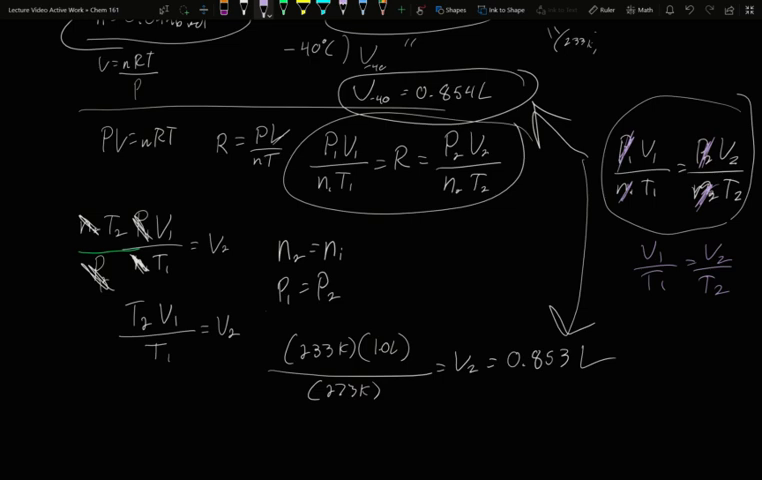
{"action": "scroll", "scroll_direction": "down", "scroll_amount": 3}
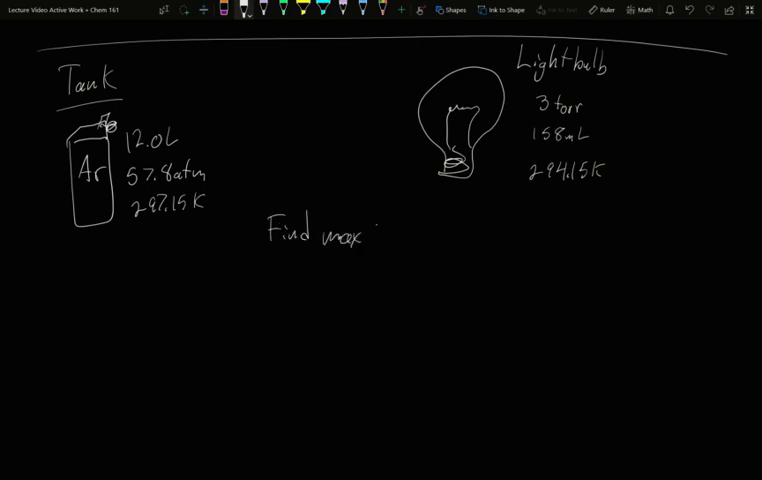
Handwrite the question 'Find max # of lightbulbs filled by this tank' beside the tank and bulb sketch.
{"action": "type", "text": "# of light"}
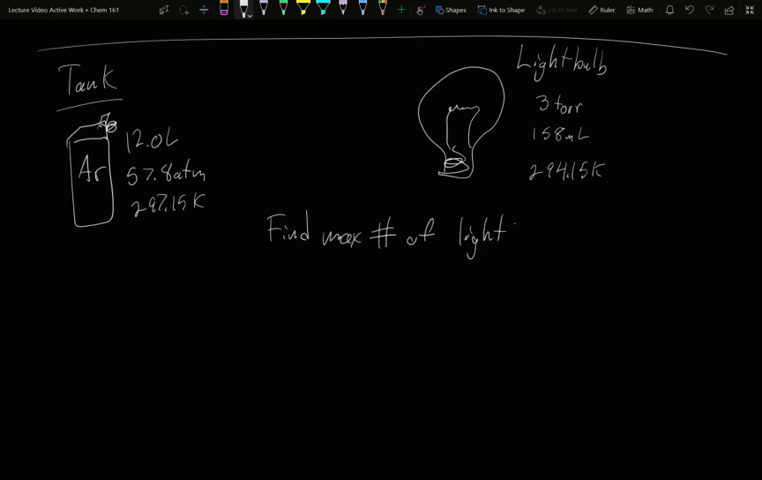
{"action": "type", "text": "bulbs follo"}
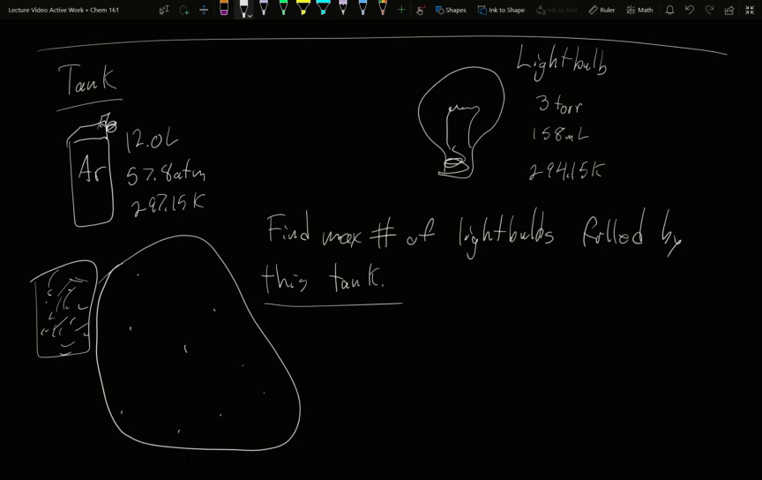
Sketch many small bulbs at 294.15 K and 3 torr inside the gas blob and write P₁V₁/T₁ = P₂V₂/T₂ beside it.
{"action": "type", "text": "296"}
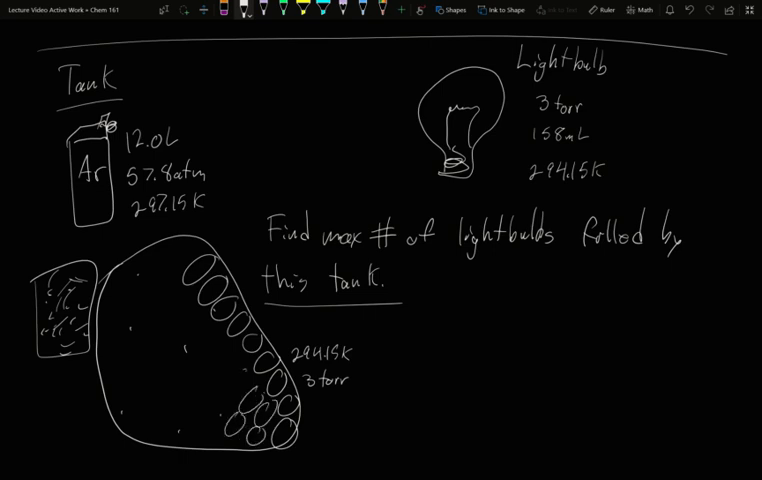
{"action": "left_click_drag", "start_coordinate": [210, 390], "coordinate": [260, 430]}
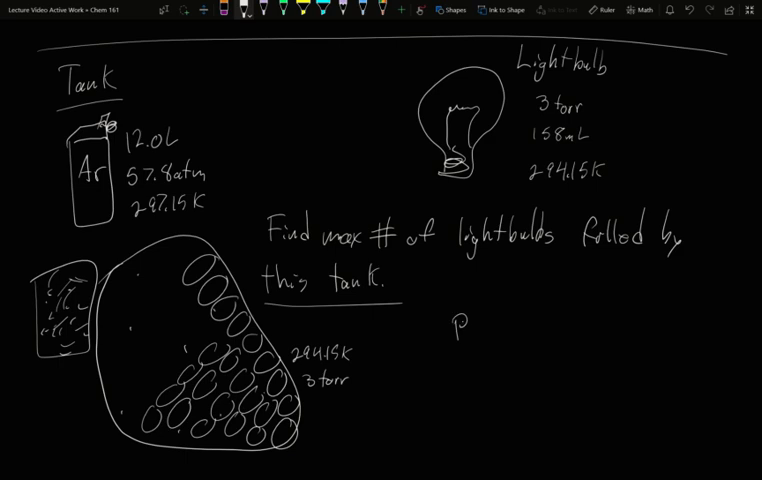
{"action": "type", "text": "V/T"}
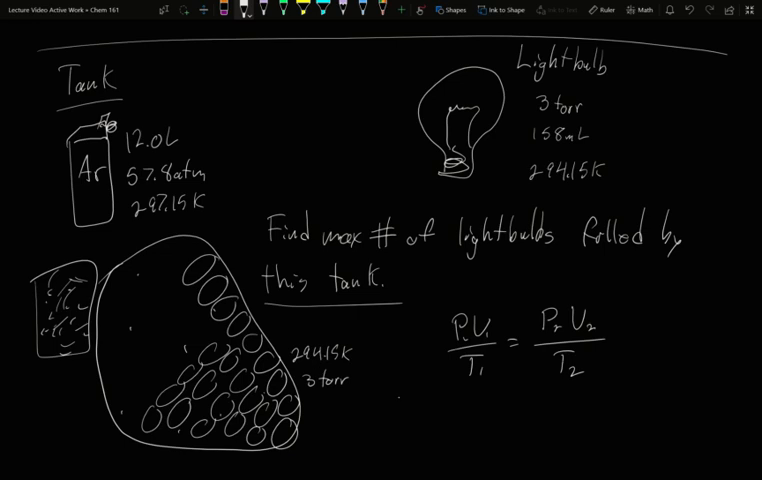
Convert 57.8 atm × 760 torr/atm to 43928 torr and begin substituting (43928 torr)(12000 mL) into the equation.
{"action": "left_click_drag", "start_coordinate": [393, 400], "coordinate": [408, 415]}
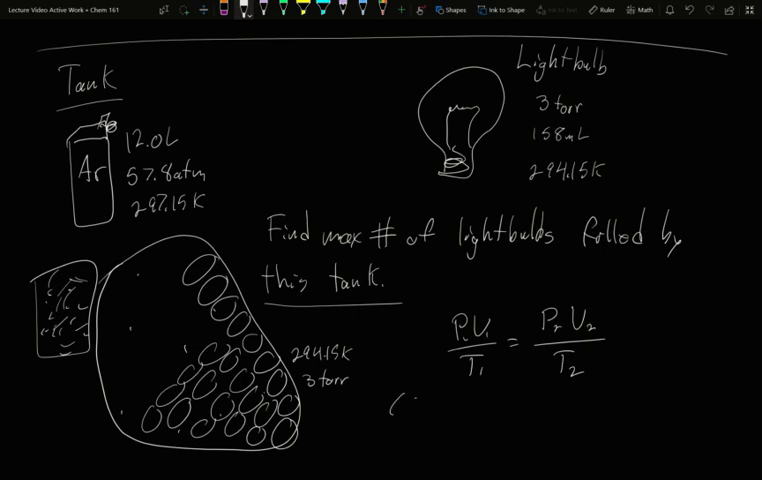
{"action": "type", "text": "57"}
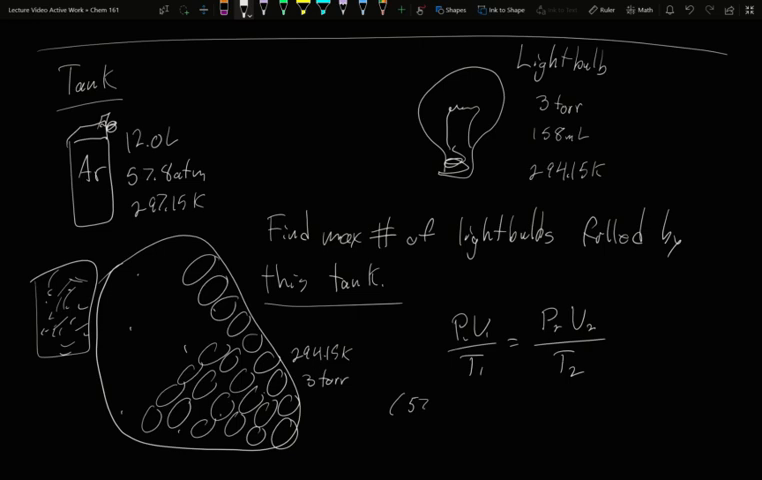
{"action": "type", "text": "57.8atm"}
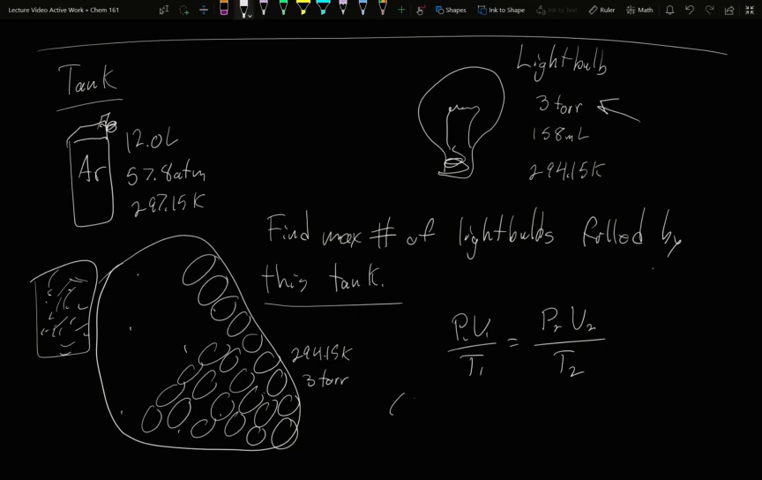
{"action": "type", "text": "525"}
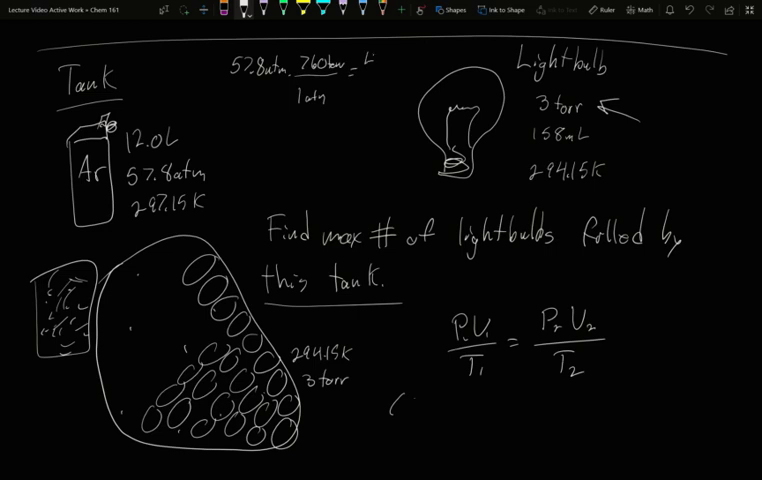
{"action": "type", "text": "43928torr"}
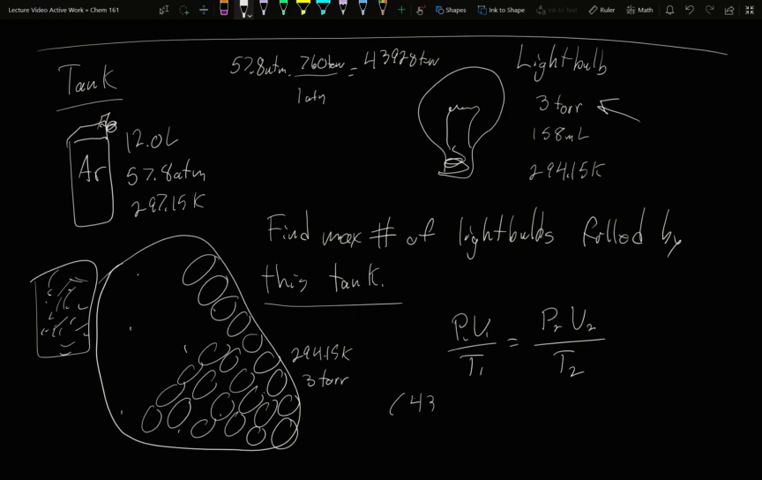
{"action": "type", "text": "928 torr)(12000"}
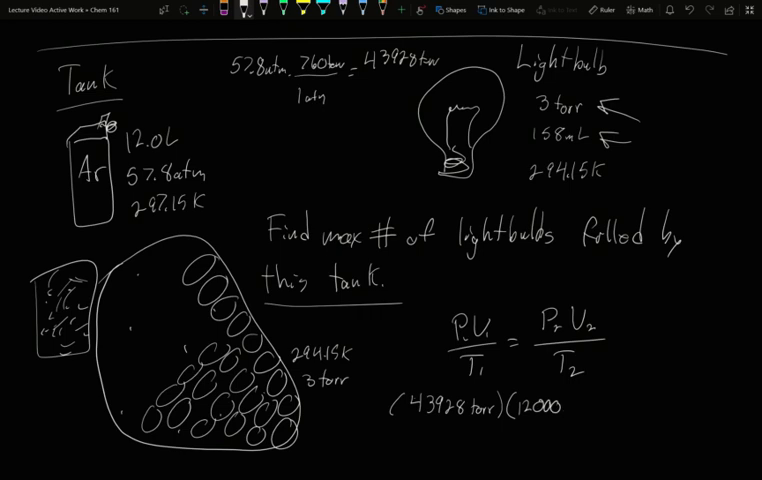
Finish the substitution: (43928 torr)(12000 mL)/297.15 K = (3 torr)V₂/294.15 K.
{"action": "type", "text": "mL)"}
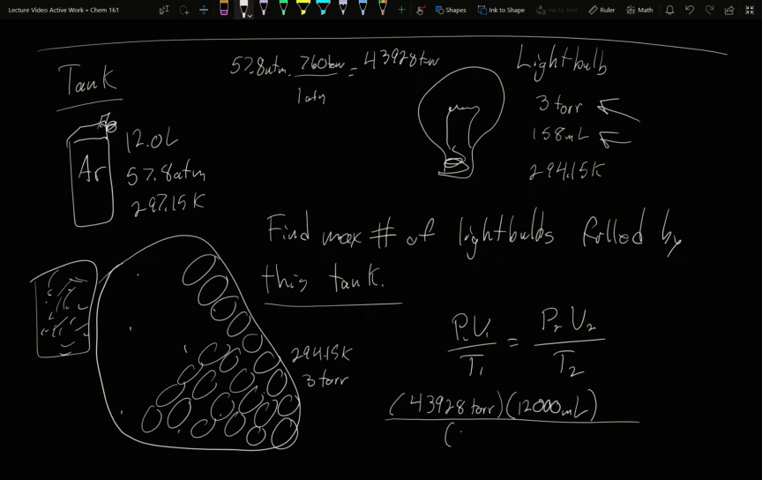
{"action": "type", "text": "297.15K)"}
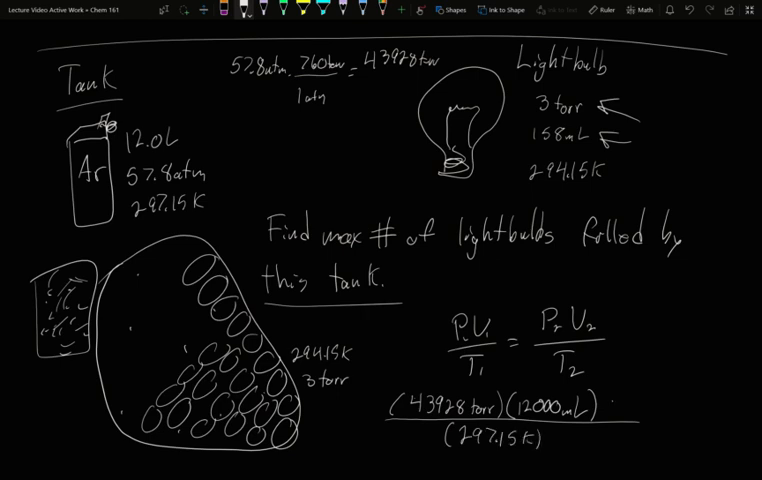
{"action": "left_click", "coordinate": [620, 415]}
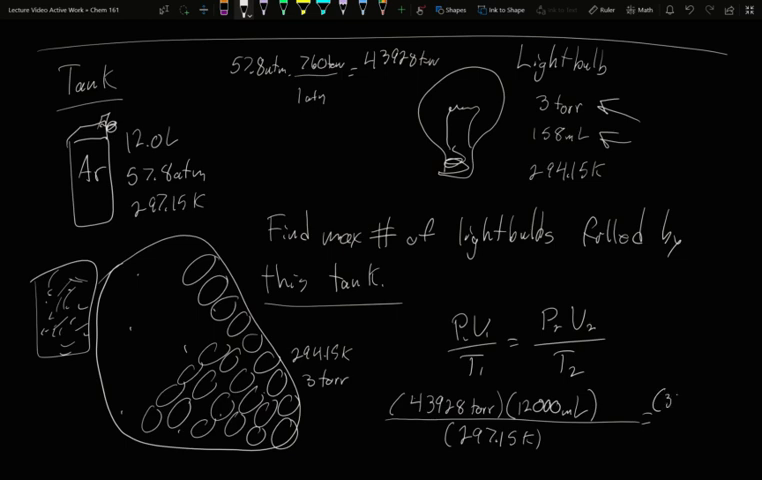
{"action": "type", "text": "(3 torr)(V2"}
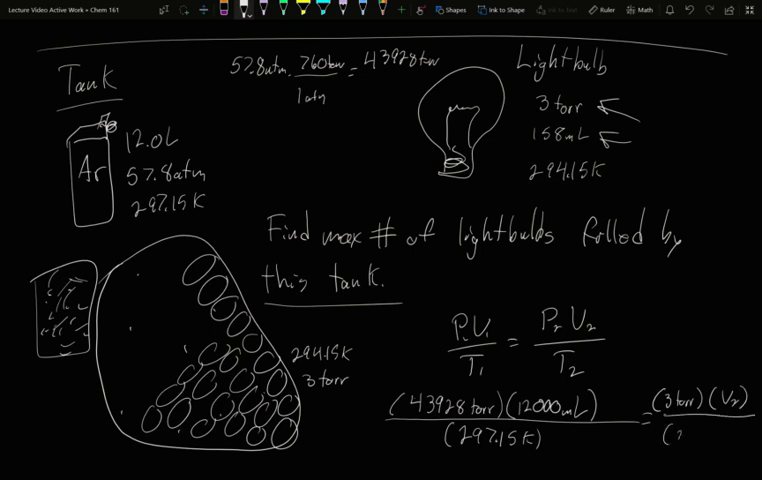
{"action": "type", "text": "284.1"}
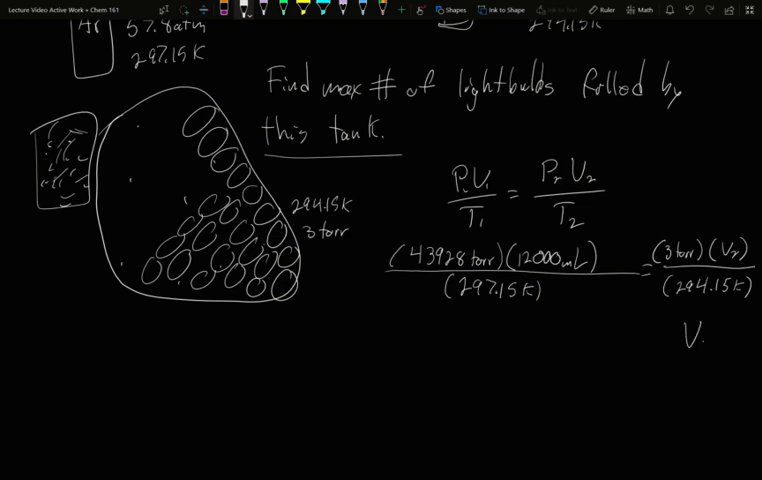
{"action": "type", "text": "= V2"}
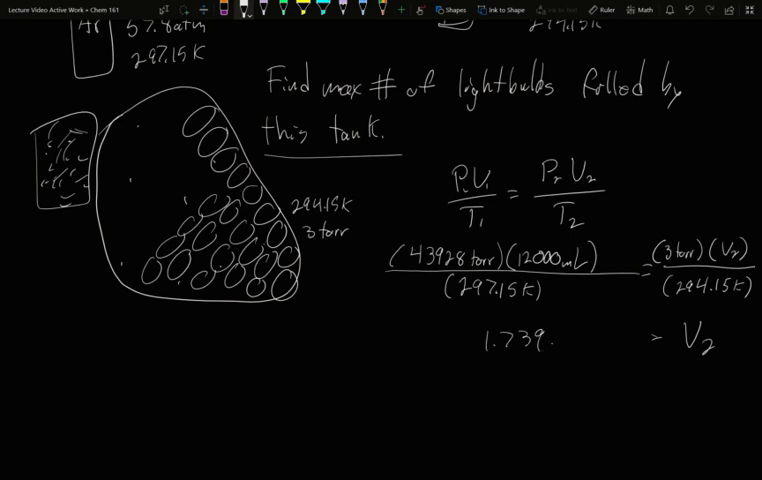
Write the solved volume V₂ = 1.739×10⁸ mL beneath the equation.
{"action": "type", "text": "×10^8"}
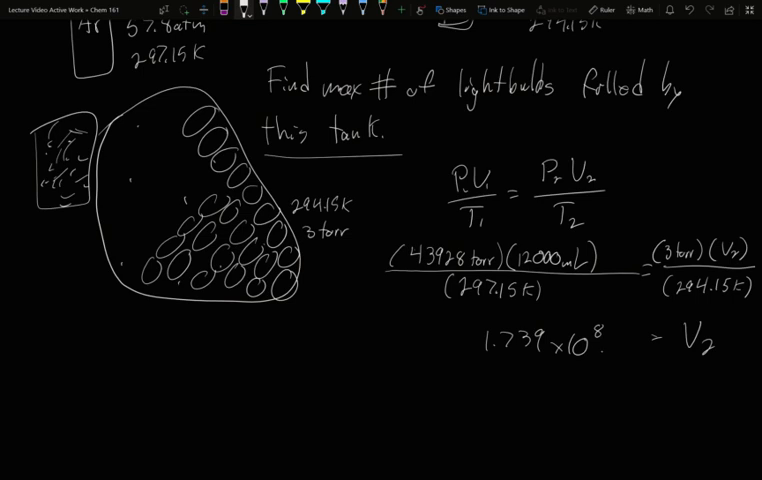
{"action": "type", "text": "mL"}
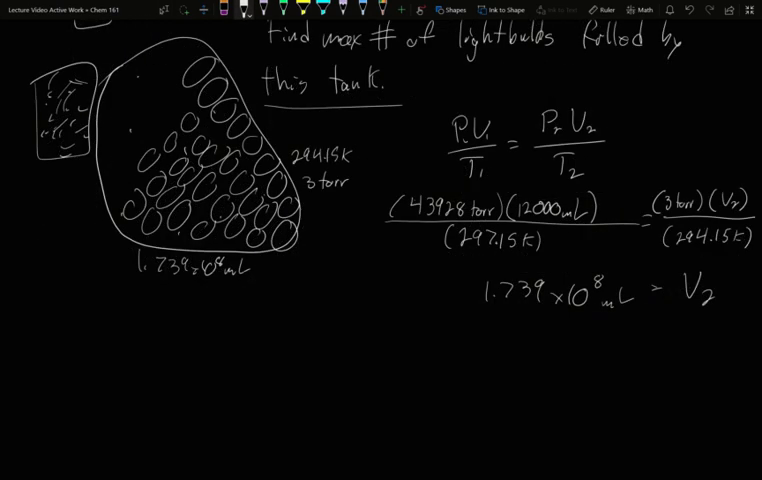
Divide 1.739×10⁸ mL by 158 mL per bulb to get 1.100×10⁶ bulbs and circle '1.1 million'.
{"action": "type", "text": "1."}
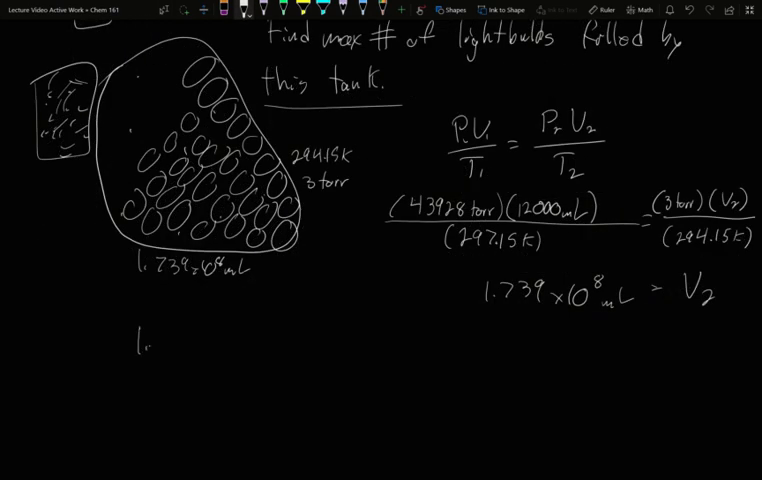
{"action": "type", "text": "1.739x"}
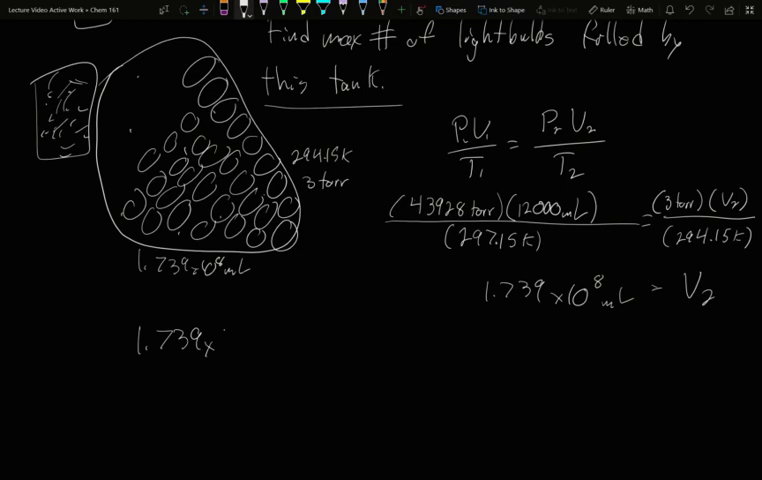
{"action": "type", "text": "10^8 mL · 1 bulb = 1.100x10^6"}
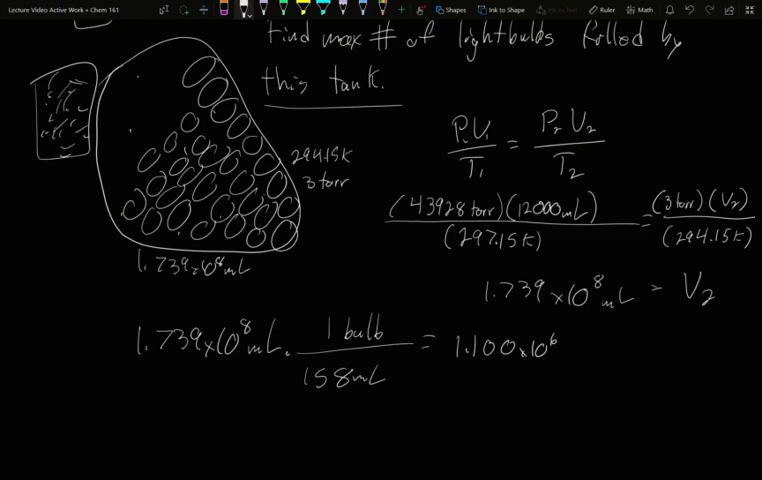
{"action": "type", "text": "bull"}
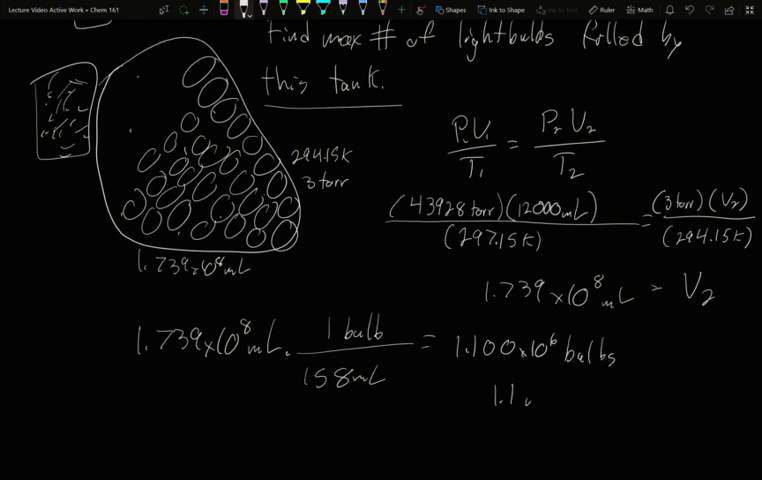
{"action": "type", "text": "million"}
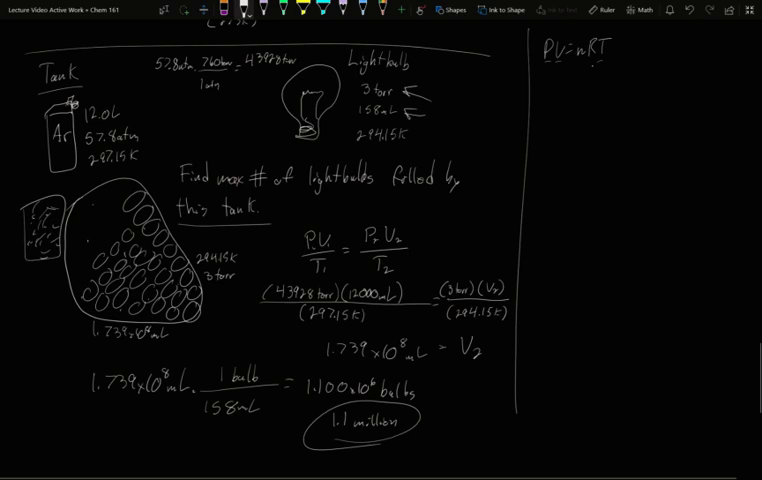
Write n = (57.8 atm)(12.0 L)/(R)(297.15 K) in the right column under PV=nRT.
{"action": "type", "text": "n ="}
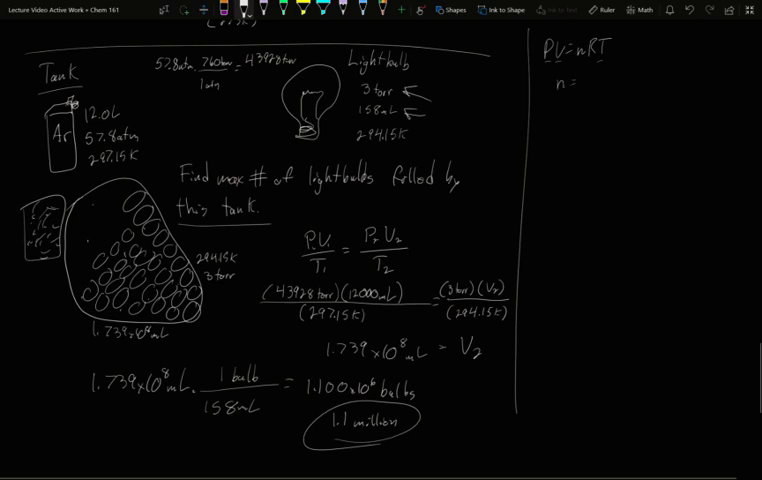
{"action": "type", "text": "("}
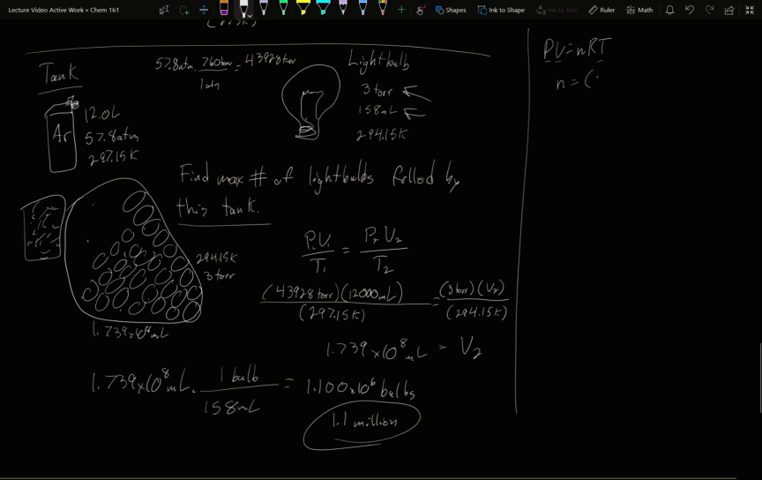
{"action": "type", "text": "57.8atm"}
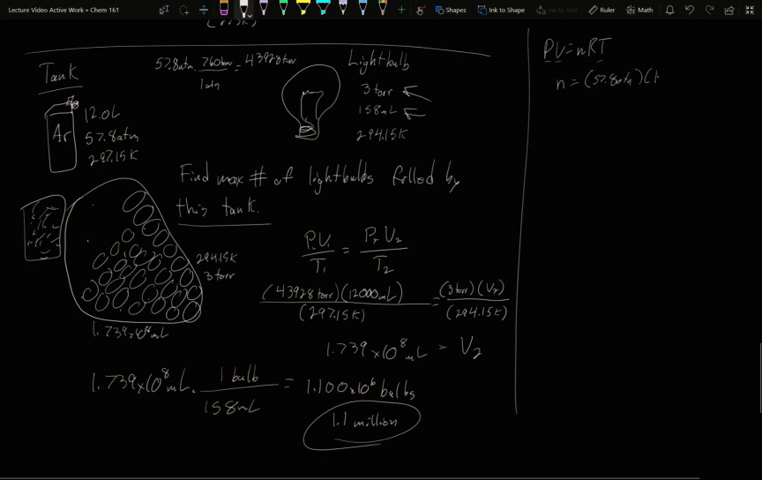
{"action": "type", "text": "(12.0L)"}
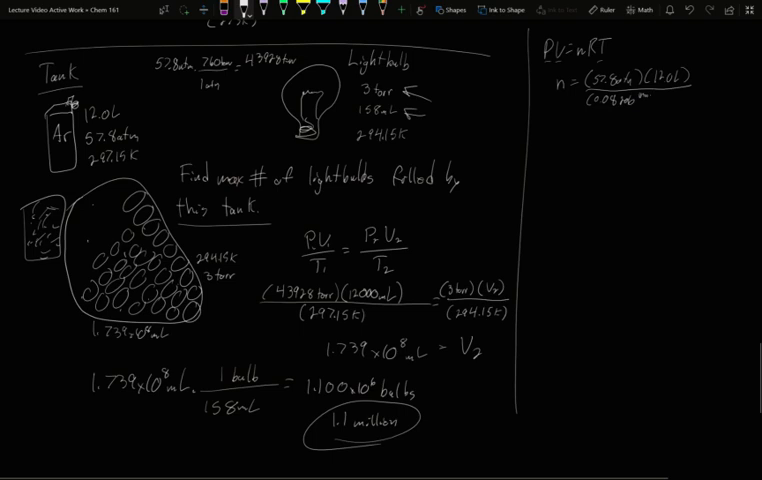
{"action": "type", "text": "mol·K)("}
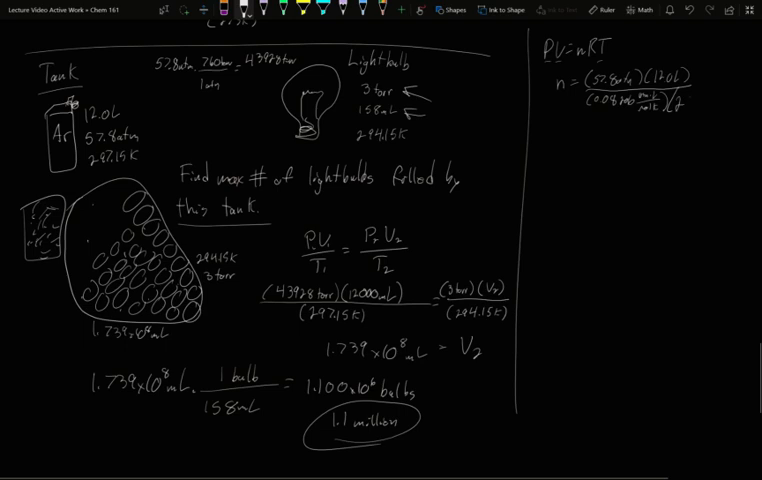
{"action": "type", "text": "297.15K"}
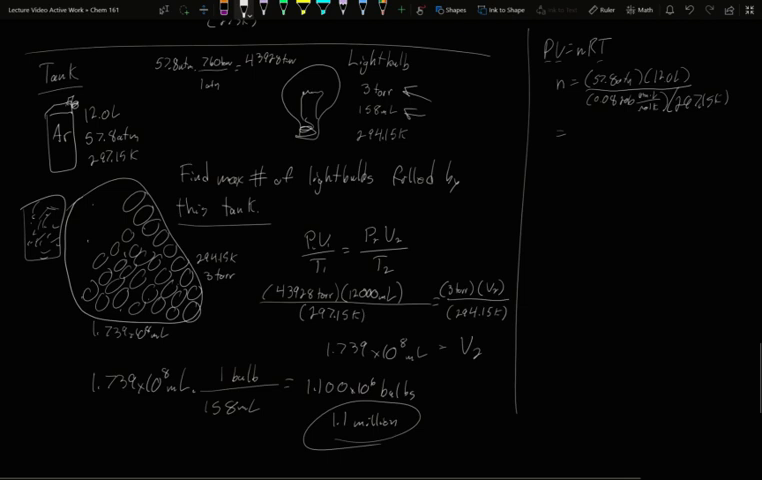
Write the result n = 28.444 mol Ar tank and underline it.
{"action": "type", "text": "n ="}
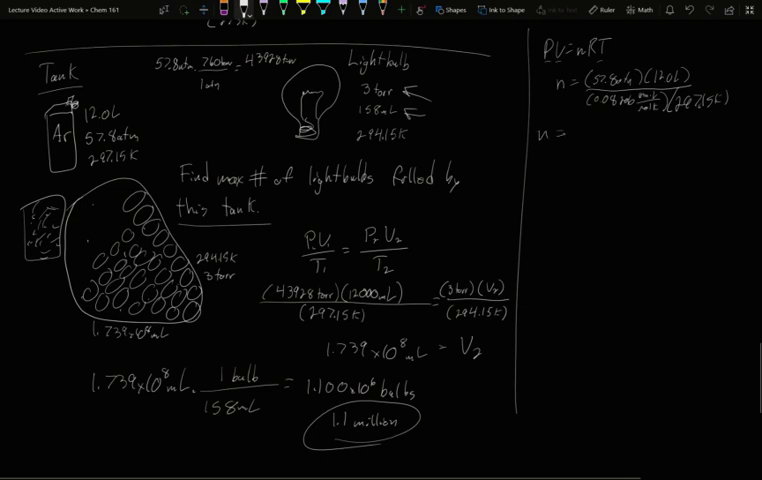
{"action": "left_click", "coordinate": [580, 131]}
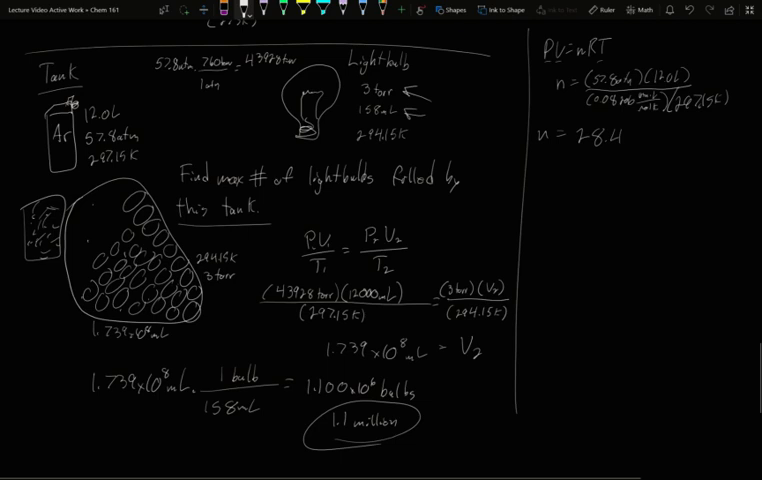
{"action": "type", "text": "44 mol"}
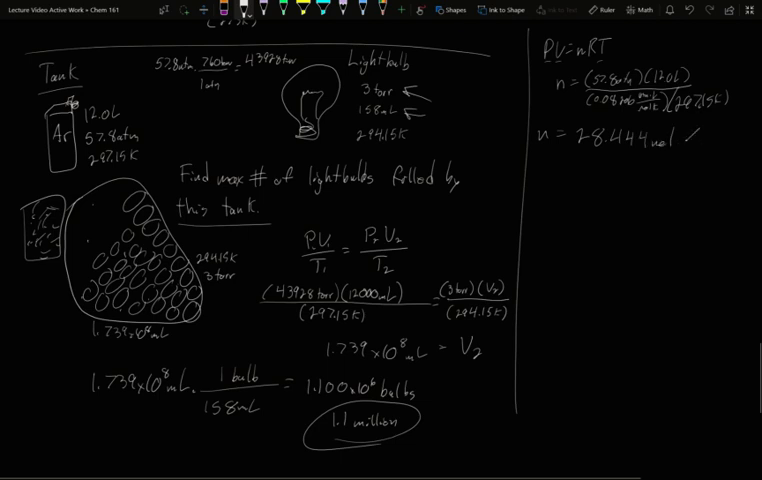
{"action": "type", "text": "Ar tank"}
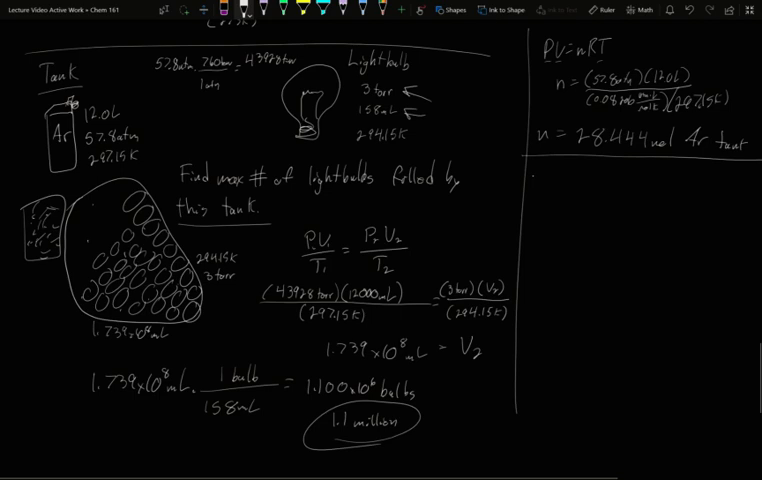
Write n bulb = (3 torr)(0.158 L)/(62.36 torr·L/mol·K)(294.15 K).
{"action": "type", "text": "np"}
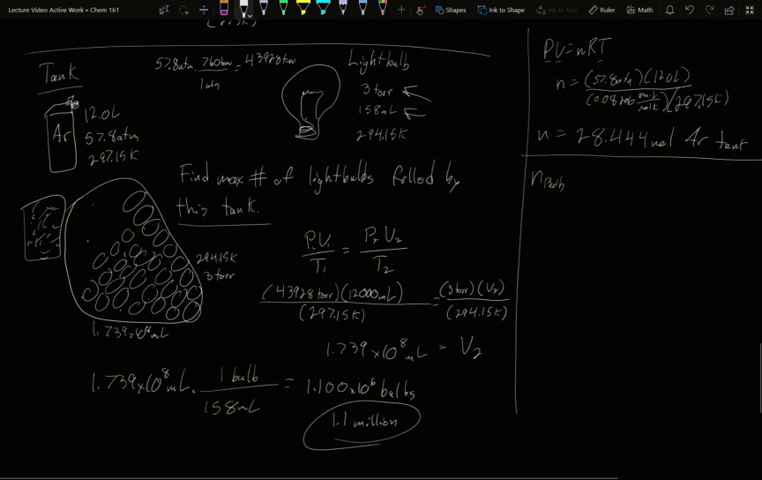
{"action": "type", "text": "= (3torr"}
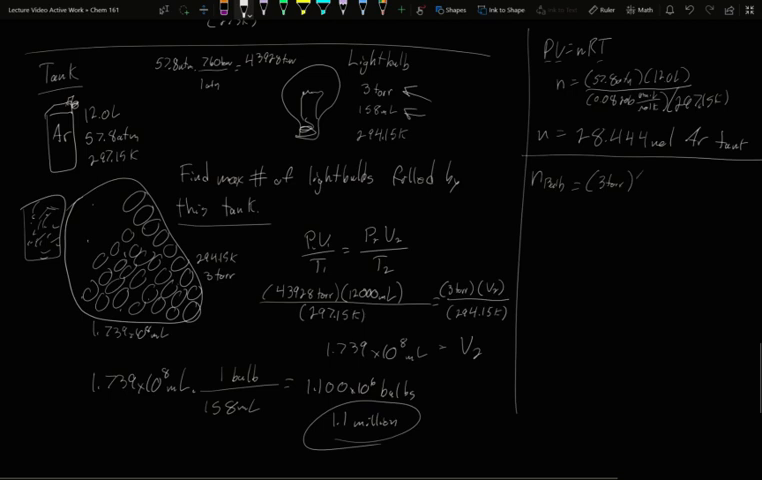
{"action": "type", "text": "(0.158L"}
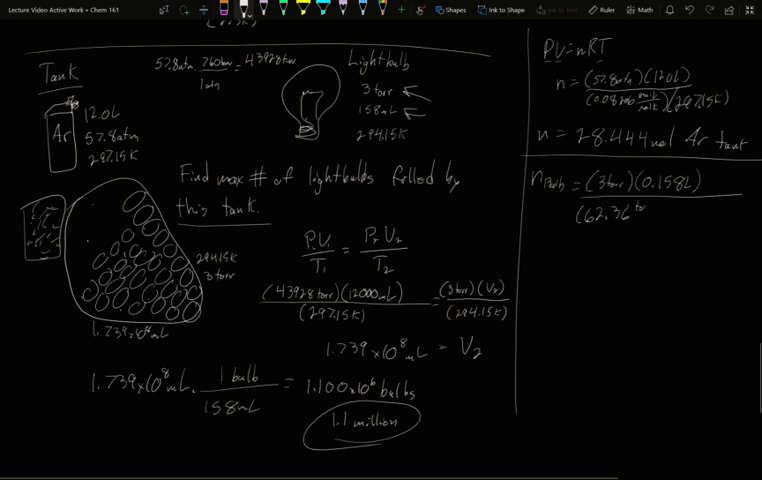
{"action": "type", "text": "torr·L"}
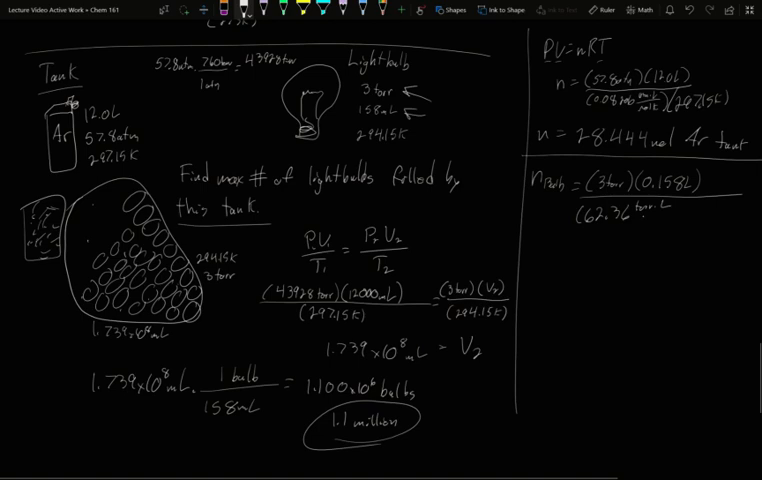
{"action": "type", "text": "mol"}
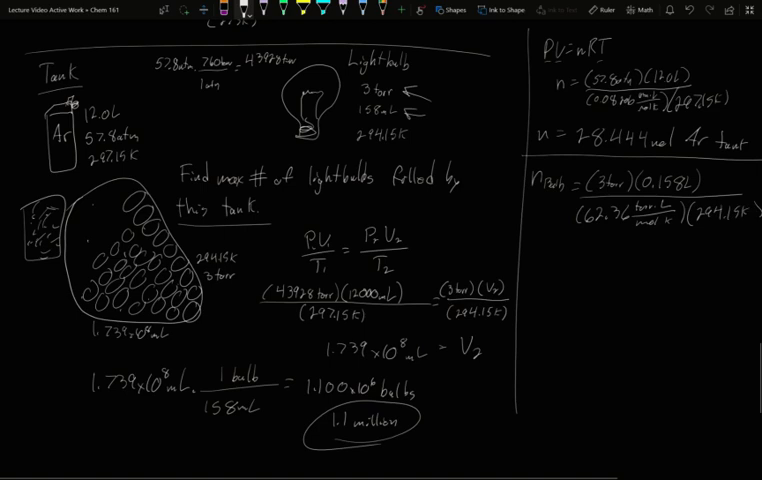
Write the result n bulb = 2.58×10⁻⁵ mol.
{"action": "type", "text": "n_bu"}
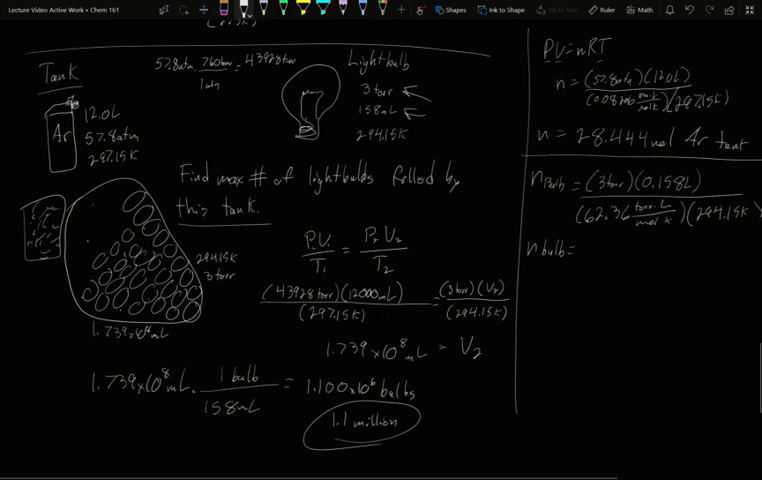
{"action": "type", "text": "2"}
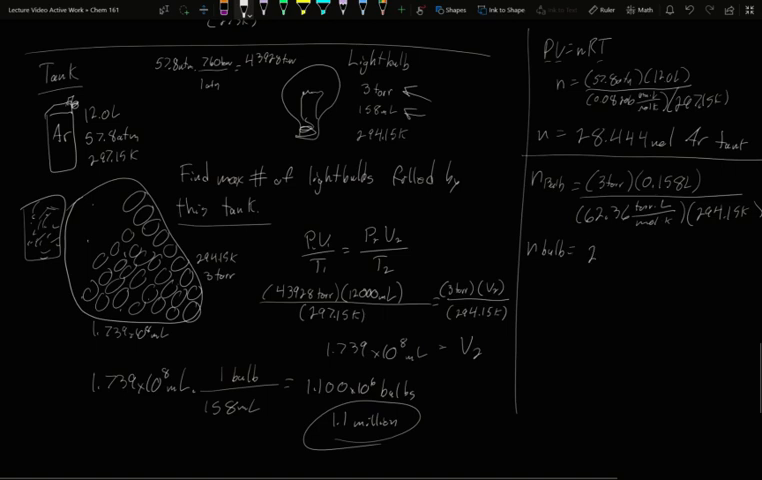
{"action": "type", "text": ".58x10-5 mol"}
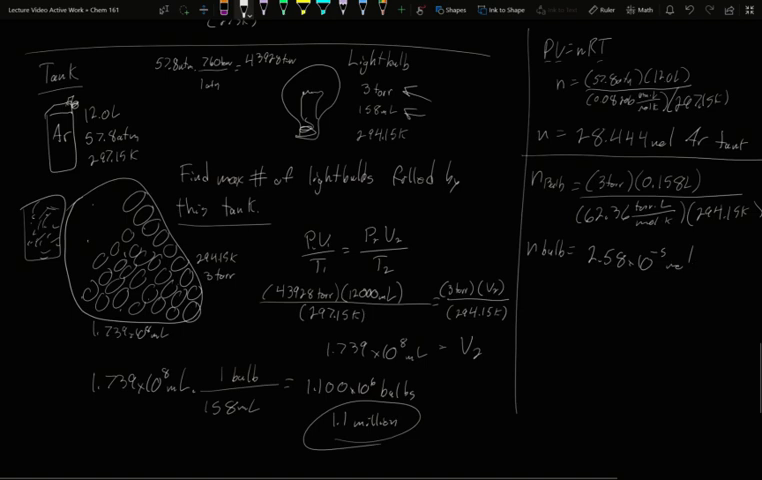
Write 28.444 mol Ar × 1 bulb/0.0000258 mol = 1.1×10⁶ bulbs and draw an arrow to the P₁V₁/T₁ equation.
{"action": "type", "text": "2.8"}
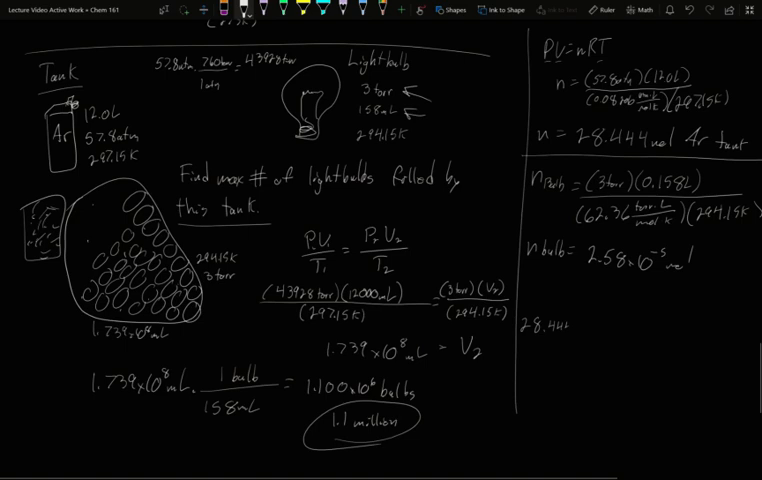
{"action": "type", "text": "mol Ar"}
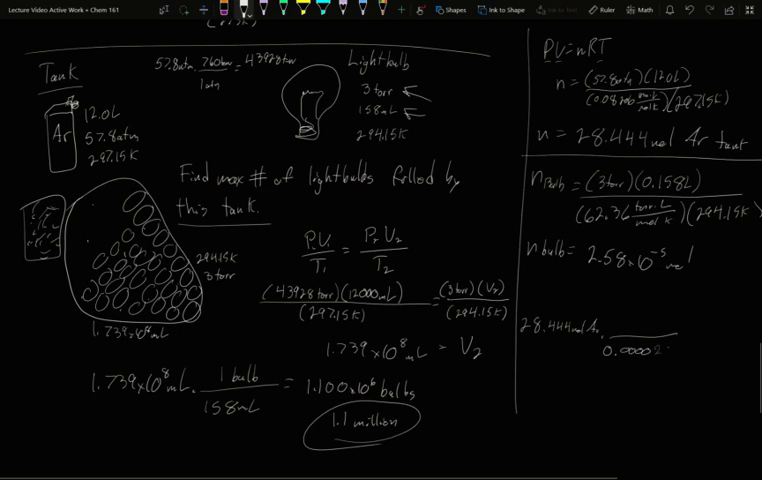
{"action": "type", "text": "258 mol"}
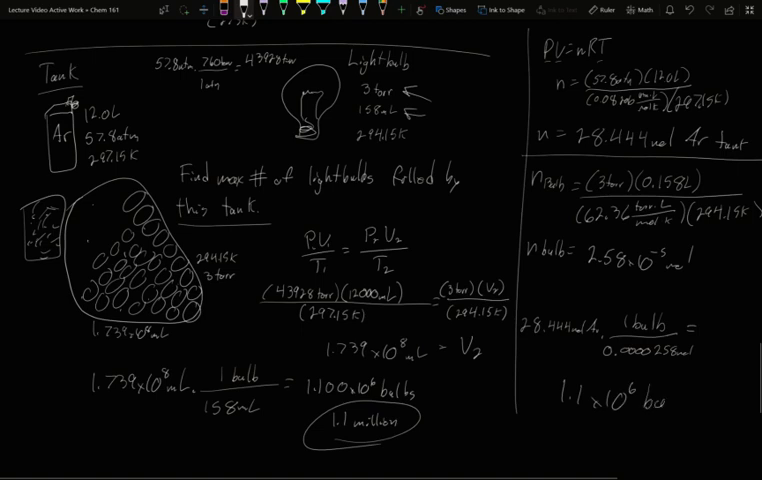
{"action": "type", "text": "bulbs"}
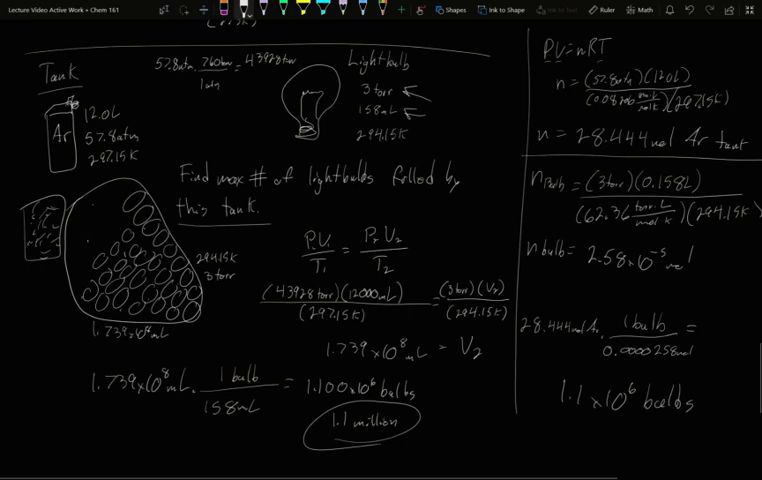
{"action": "left_click_drag", "start_coordinate": [450, 210], "coordinate": [410, 235]}
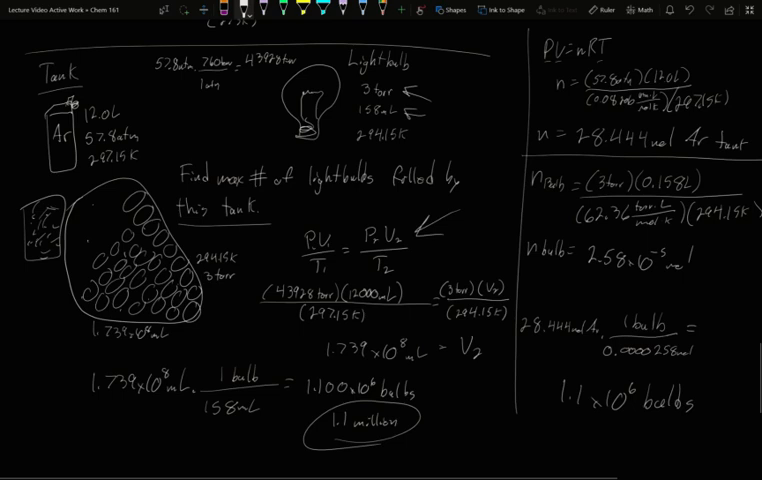